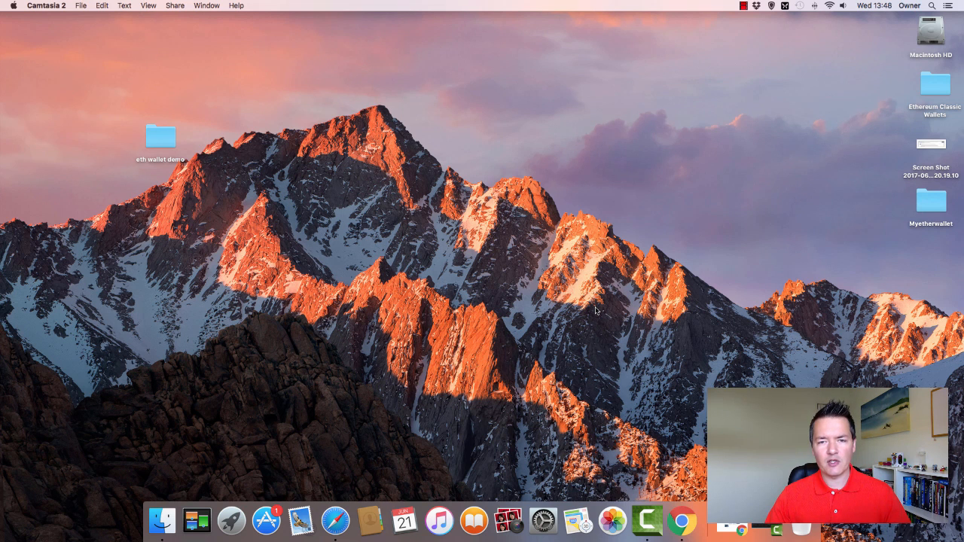
pyautogui.moveTo(595, 308)
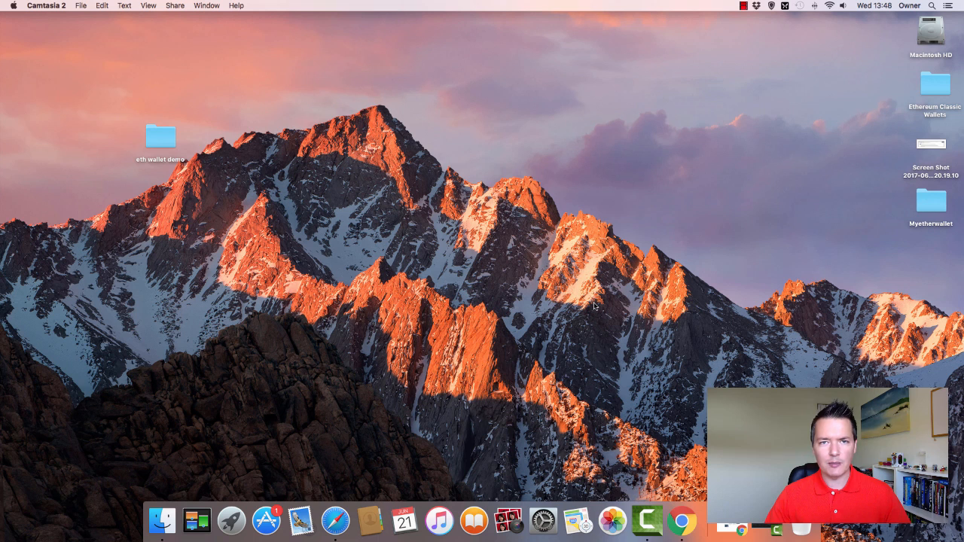
pyautogui.moveTo(681, 521)
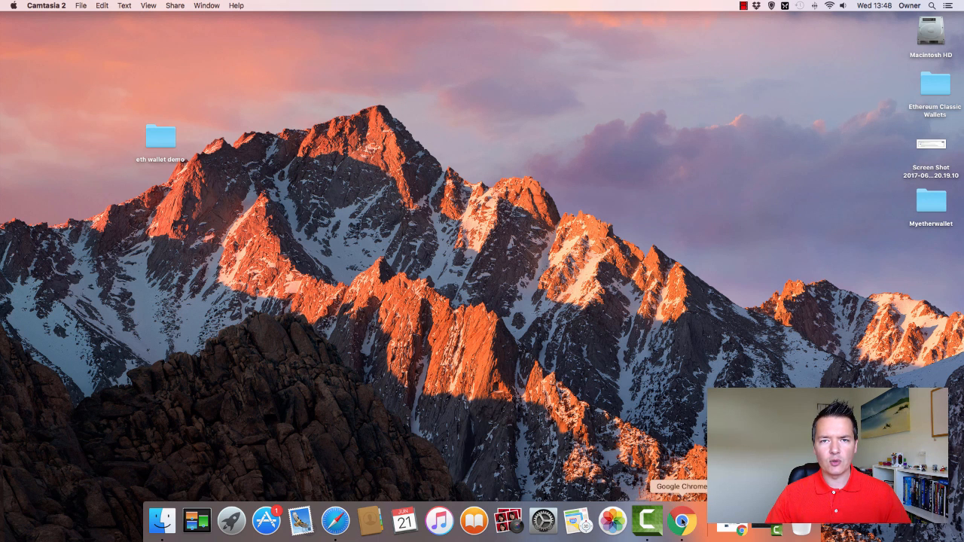
# Search Google in Chrome for 'classic ether wallet'
pyautogui.click(681, 521)
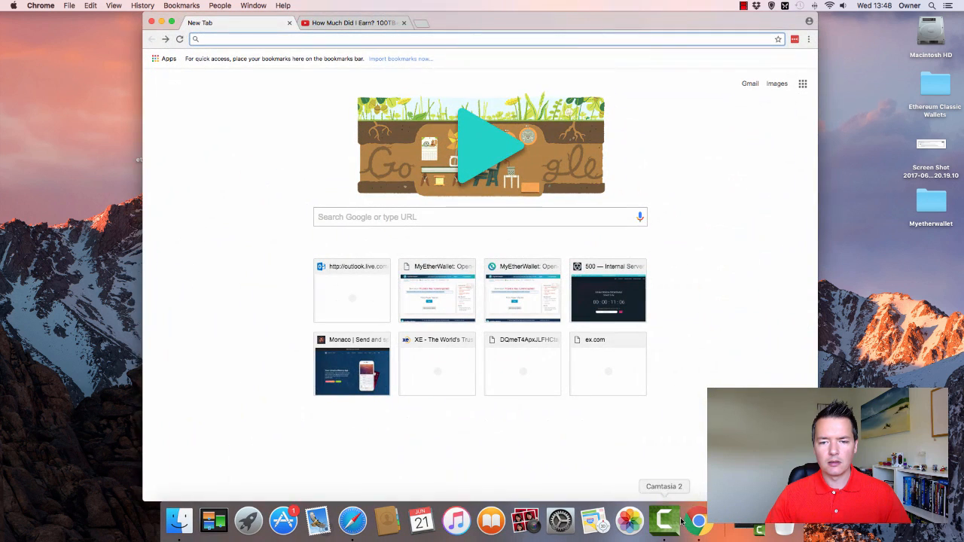
pyautogui.moveTo(353, 520)
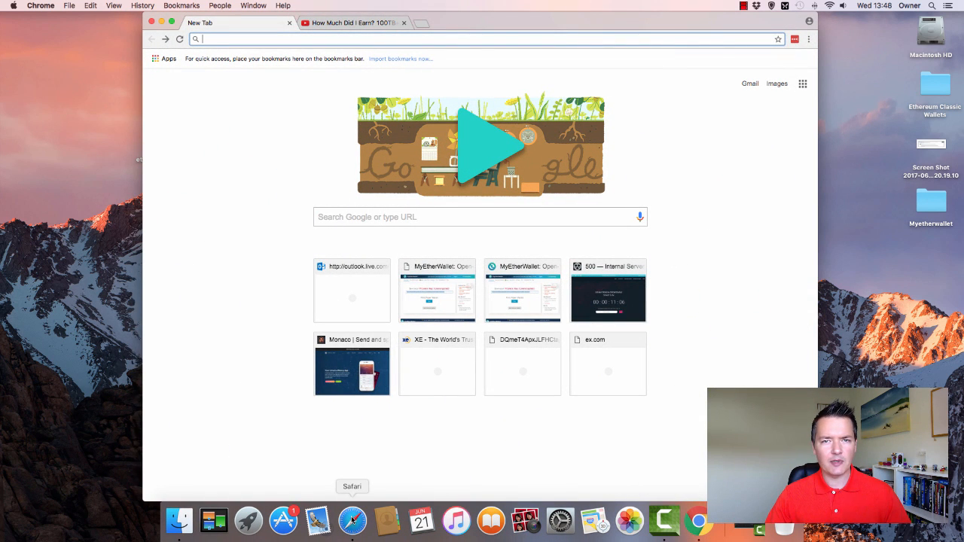
pyautogui.moveTo(395, 470)
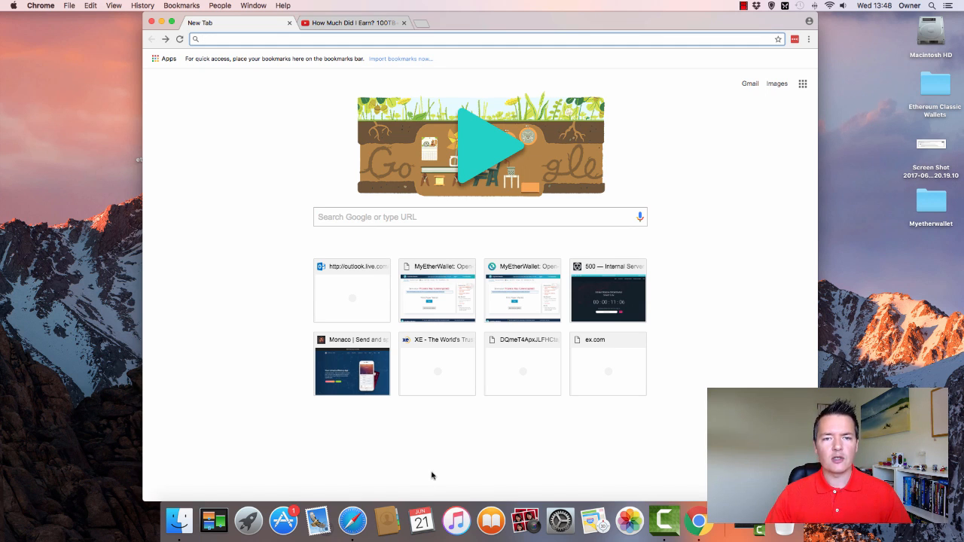
pyautogui.moveTo(447, 479)
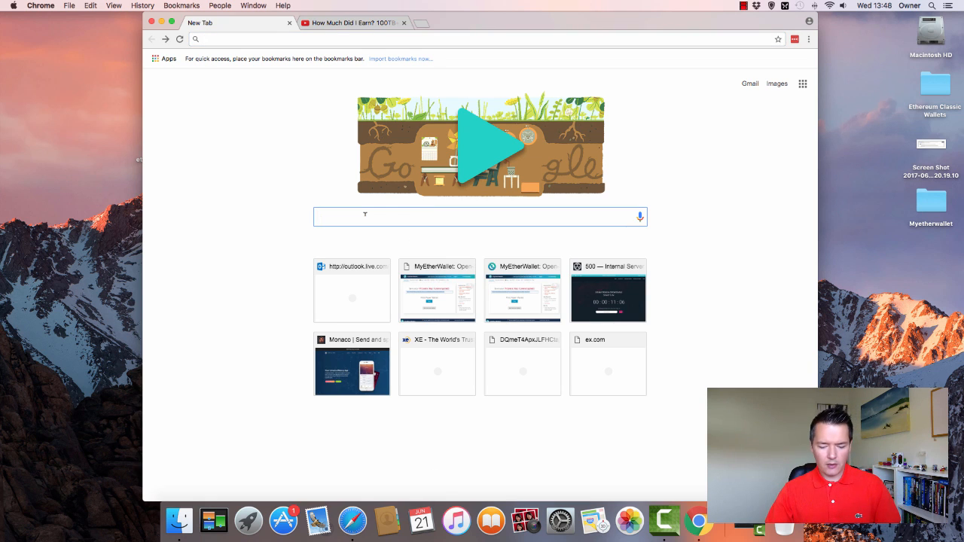
pyautogui.write('classroom')
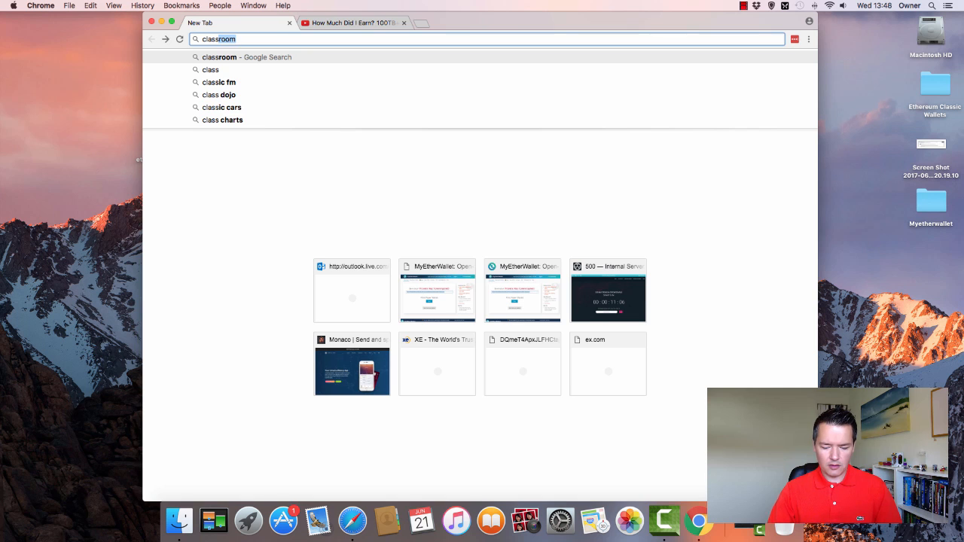
pyautogui.write('classic ether wallet')
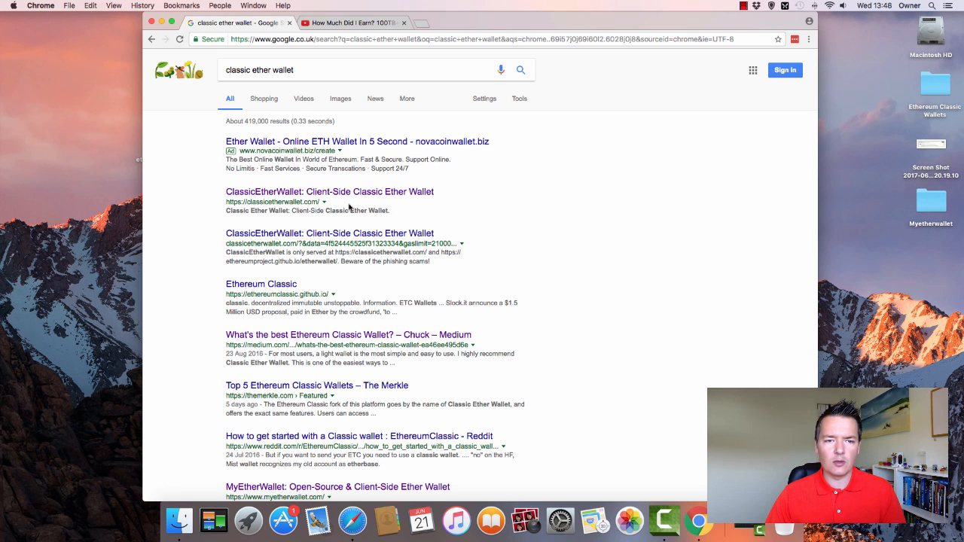
pyautogui.moveTo(308, 191)
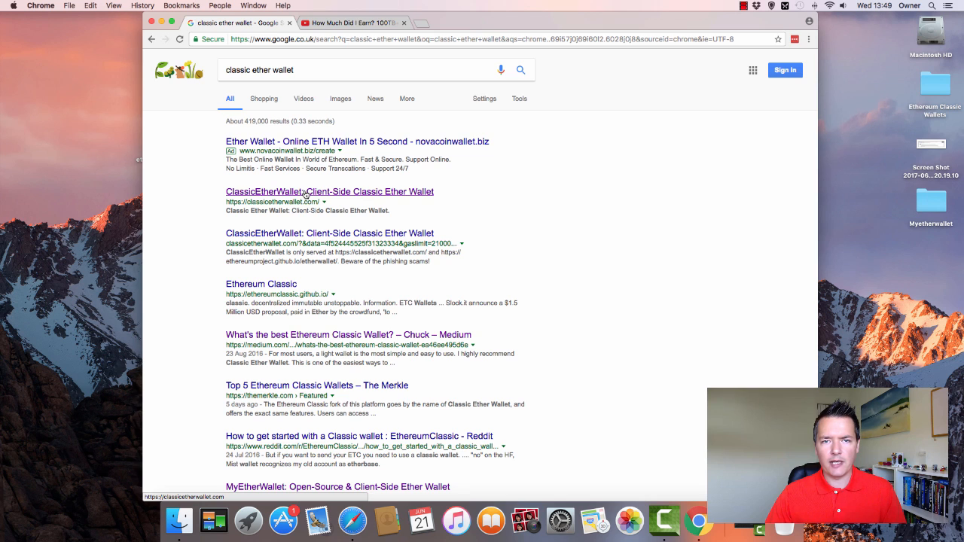
# Load classicetherwallet.com from the search results, landing on Send ETC & Tokens
pyautogui.click(328, 191)
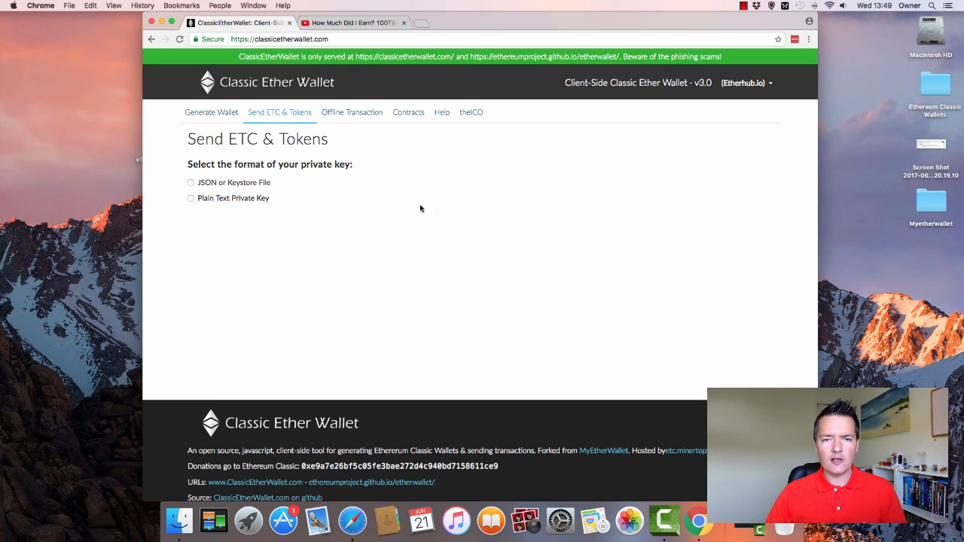
pyautogui.moveTo(420, 186)
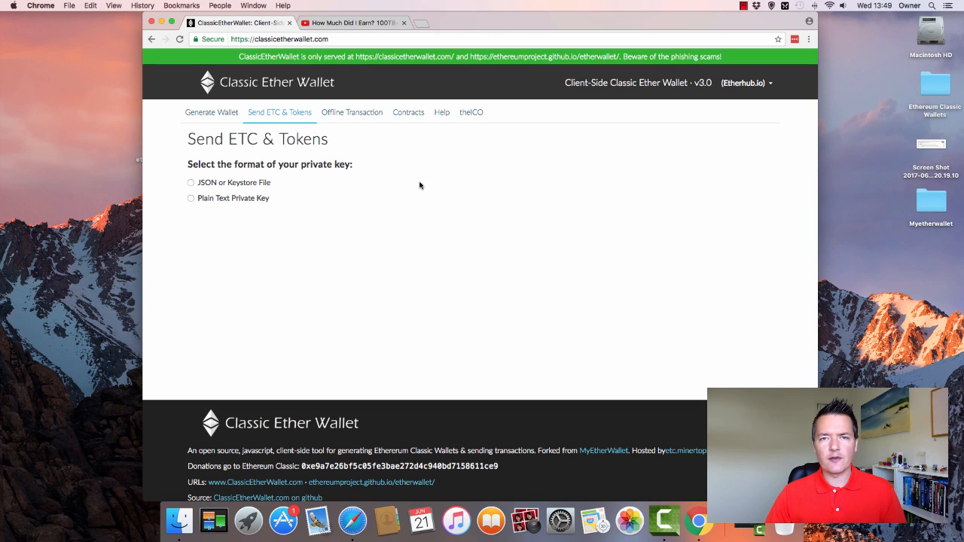
pyautogui.moveTo(476, 158)
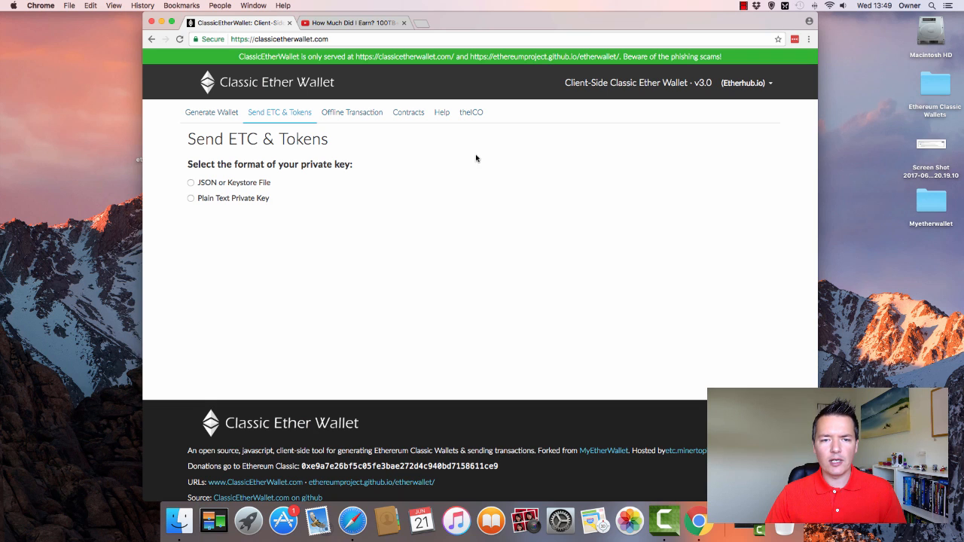
pyautogui.moveTo(443, 220)
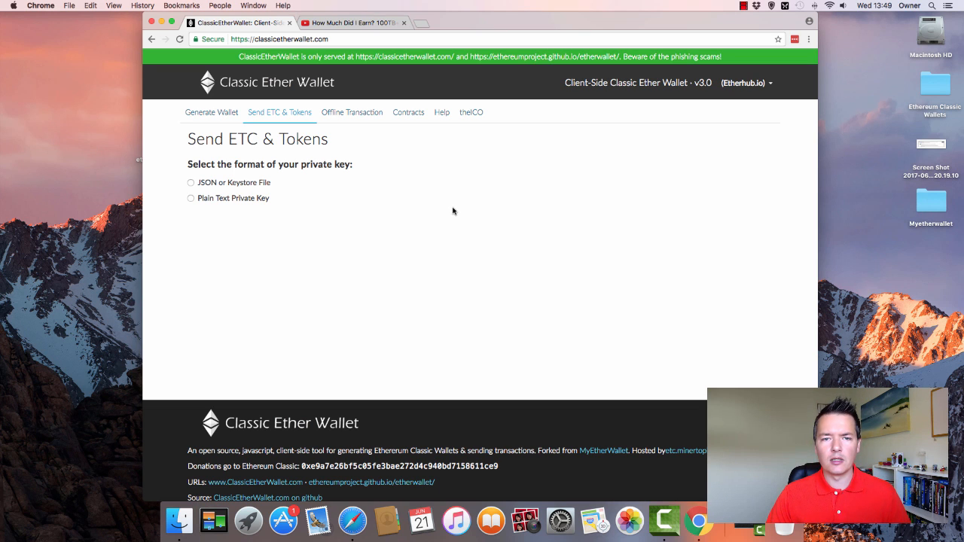
pyautogui.moveTo(457, 187)
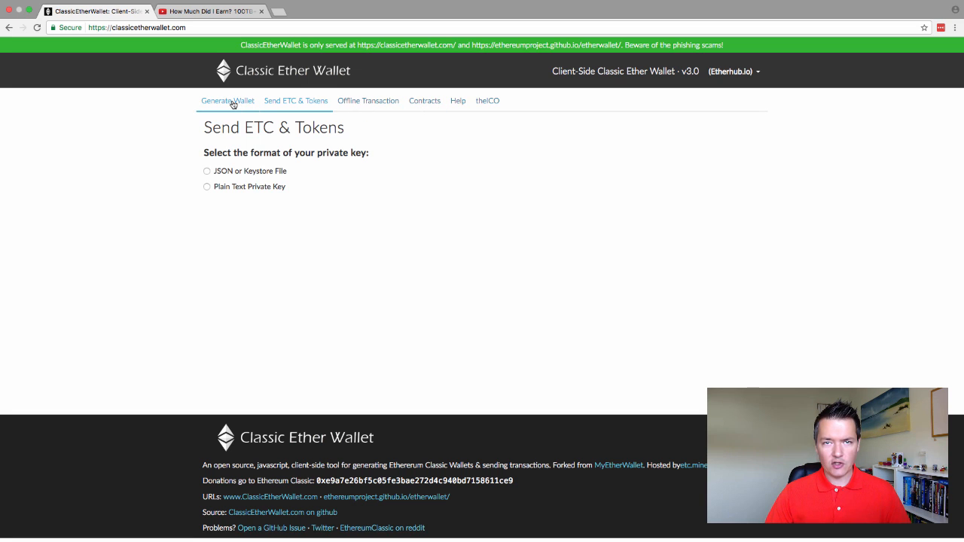
# Generate a new wallet protected by the entered password on the Generate Wallet page
pyautogui.click(228, 100)
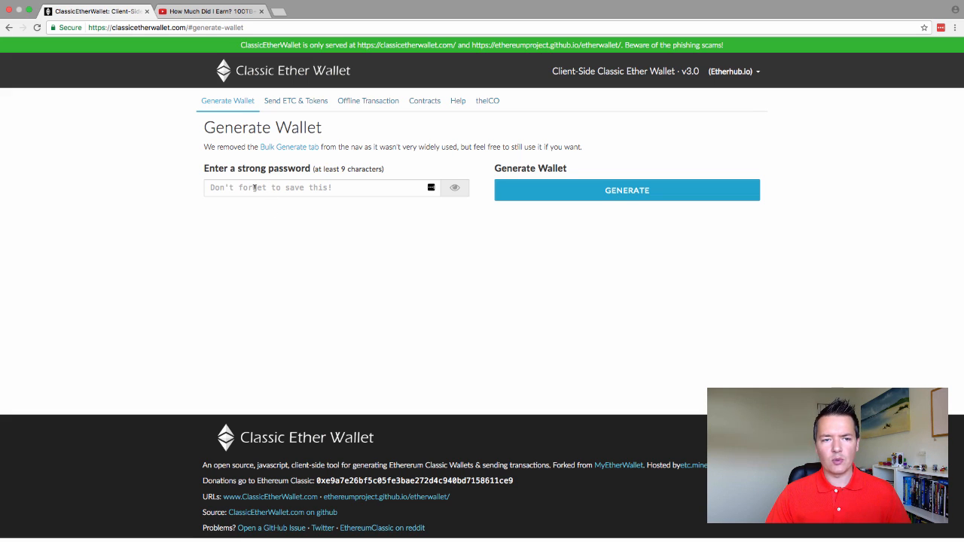
pyautogui.click(320, 187)
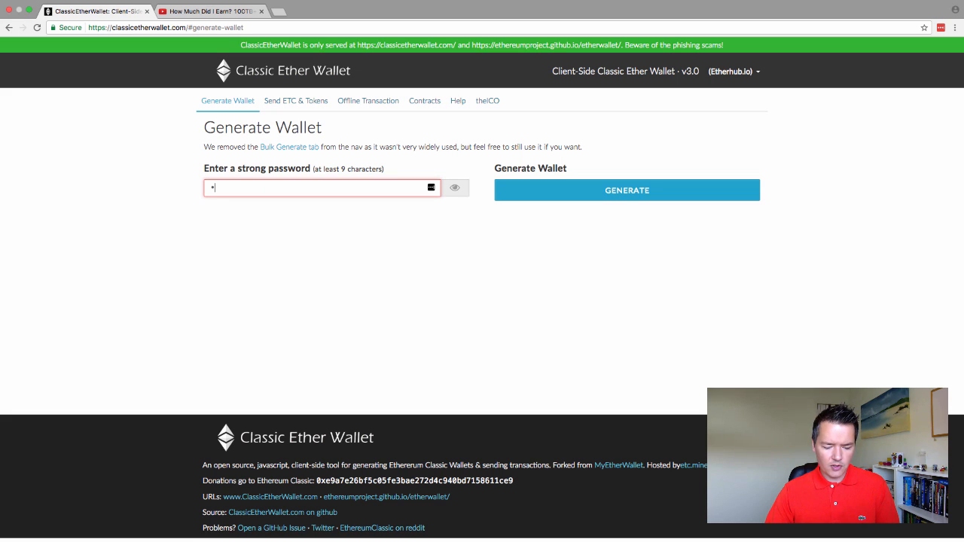
pyautogui.write('password')
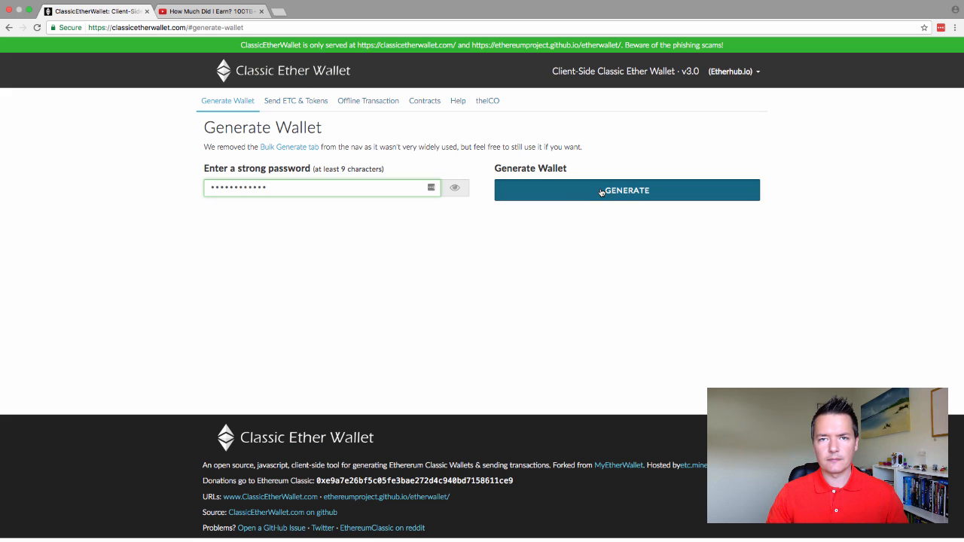
pyautogui.click(627, 190)
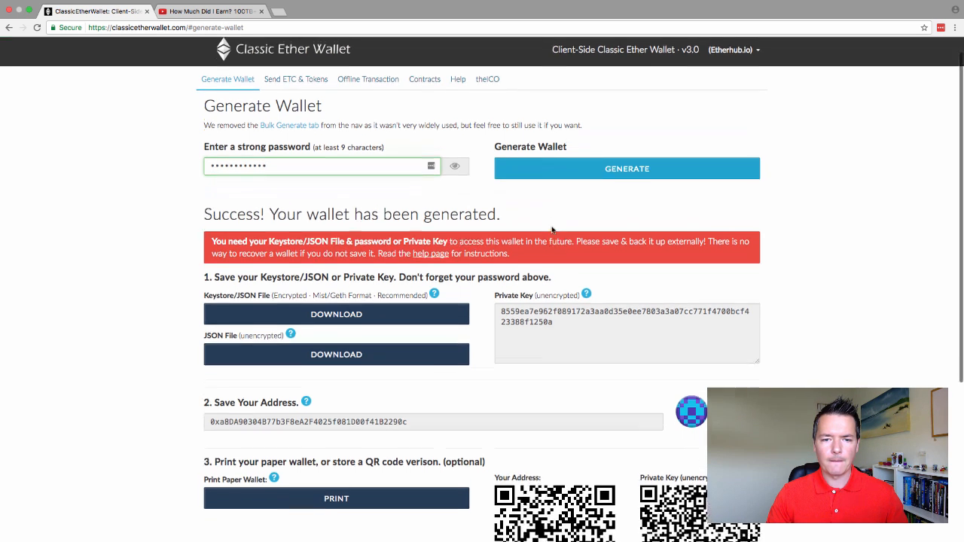
pyautogui.scroll(-3)
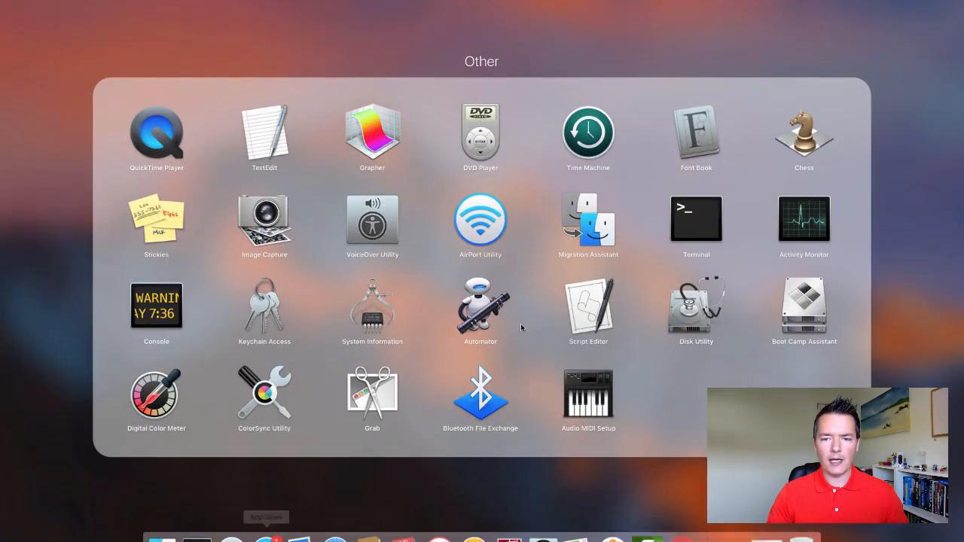
# Start a TextEdit note headed ETC Wallet with Password, Private Key and Wallet address entries
pyautogui.click(266, 136)
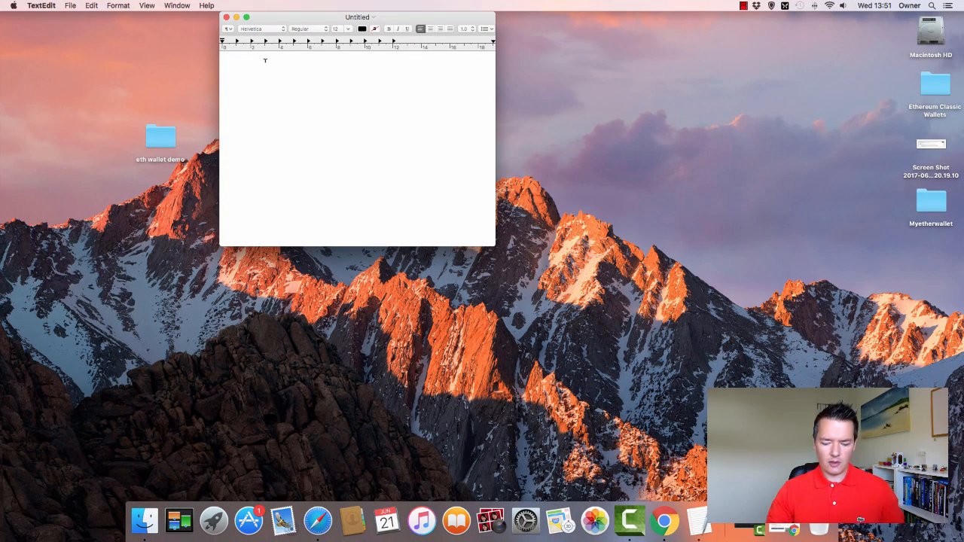
pyautogui.write('ETC Wallet')
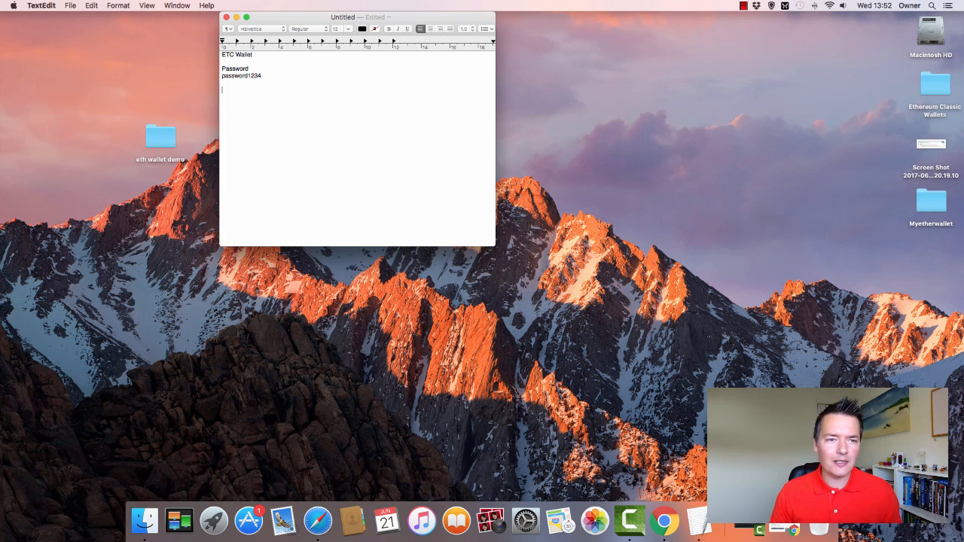
pyautogui.write('Private K')
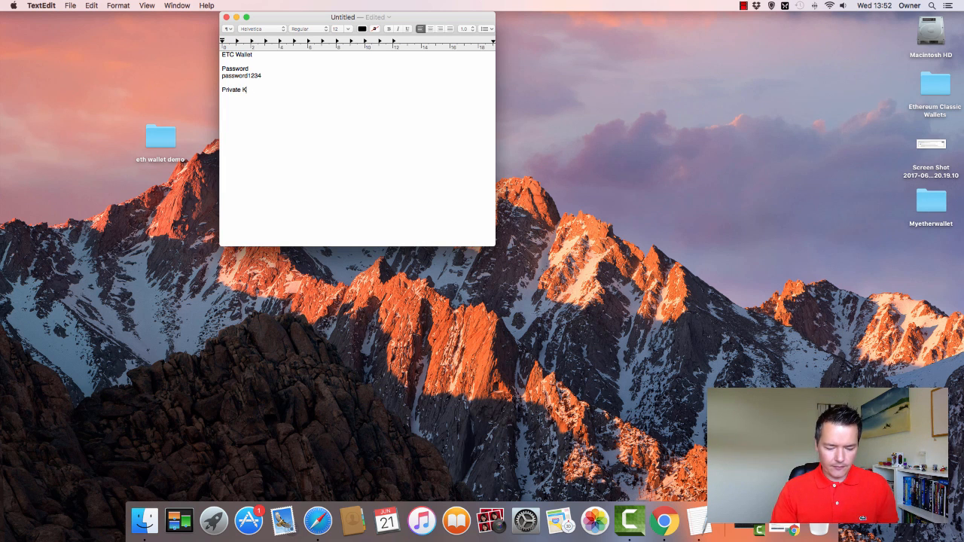
pyautogui.write('ey')
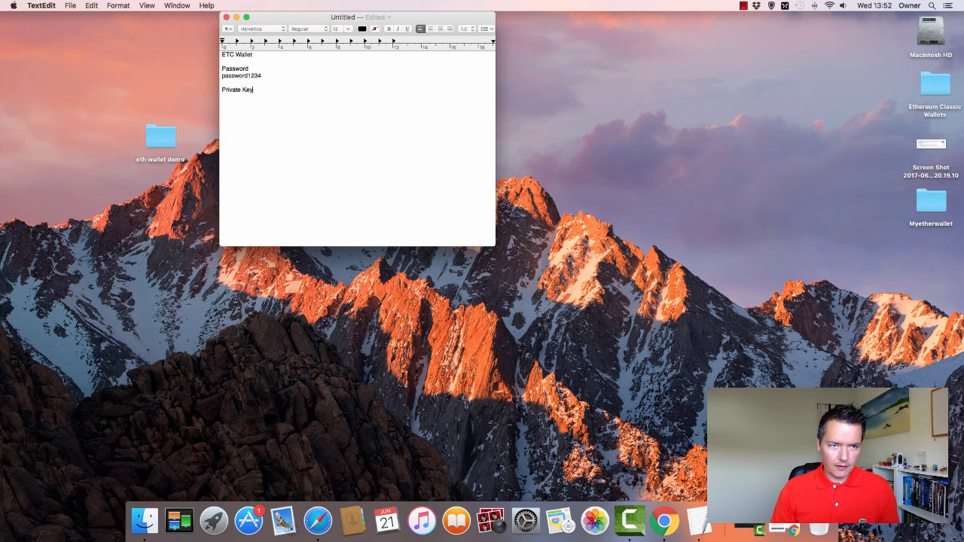
pyautogui.write('Wallet a')
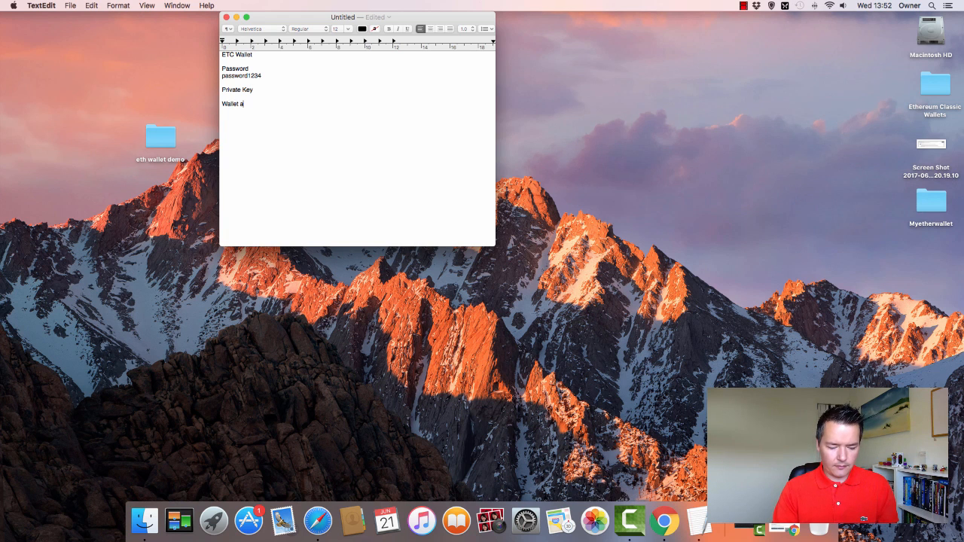
pyautogui.write('dreess')
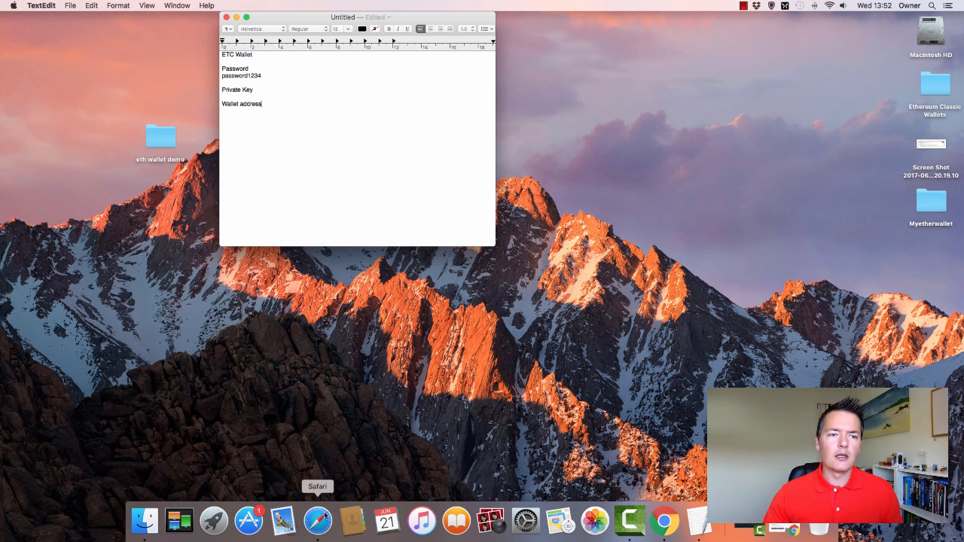
pyautogui.moveTo(663, 520)
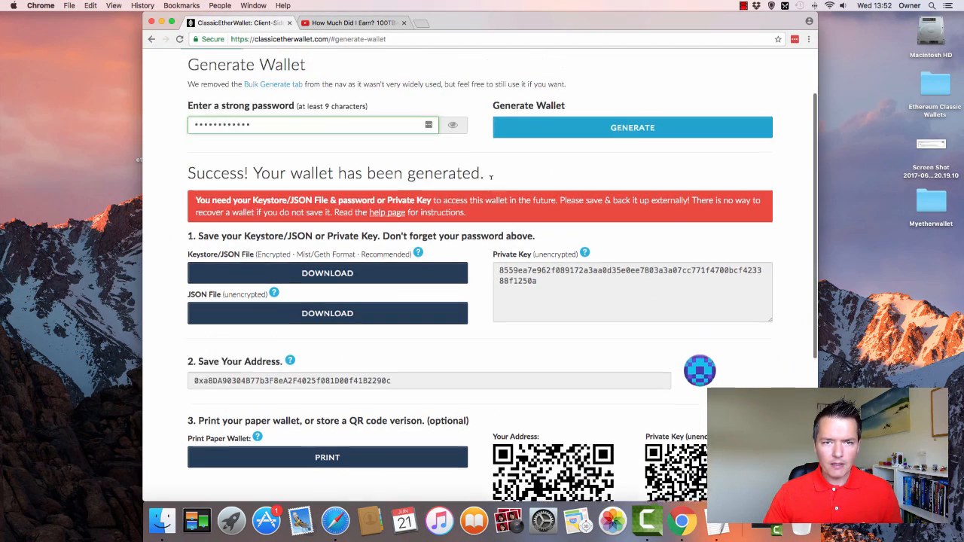
# Download the encrypted Keystore/JSON UTC file and dismiss the Downloads window
pyautogui.scroll(-3)
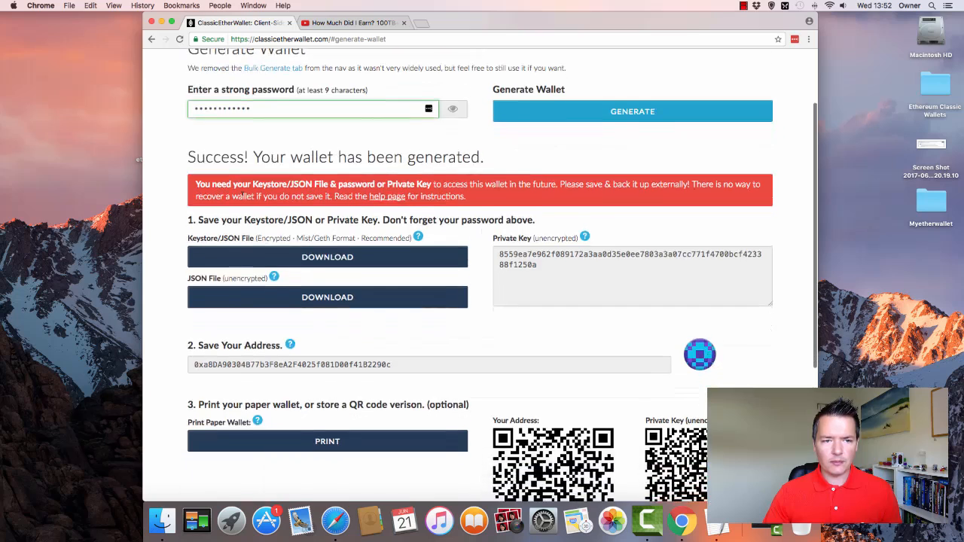
pyautogui.scroll(-3)
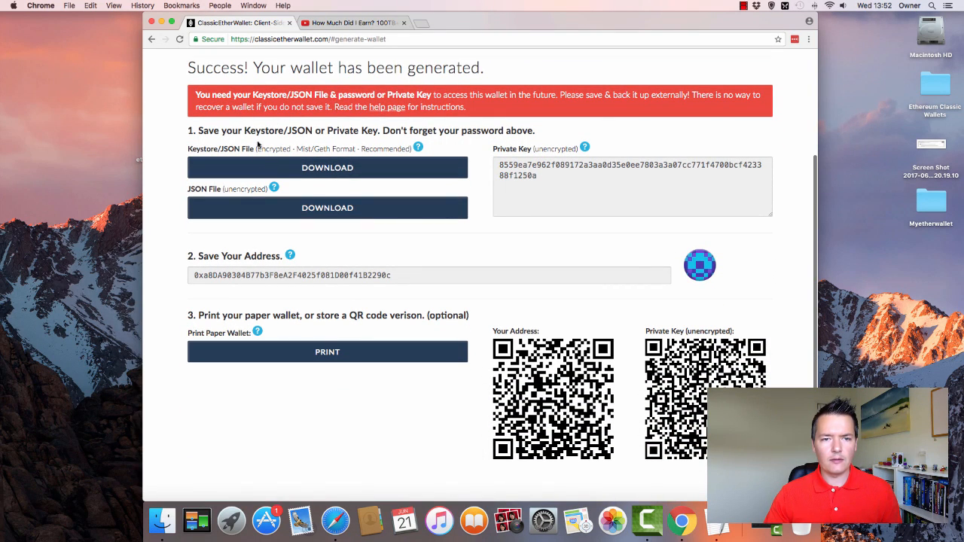
pyautogui.click(327, 168)
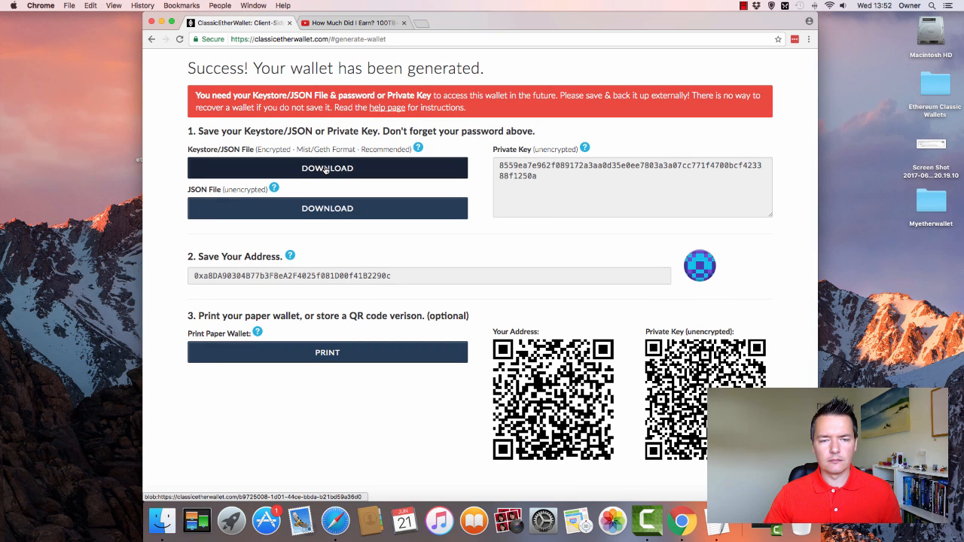
pyautogui.click(327, 169)
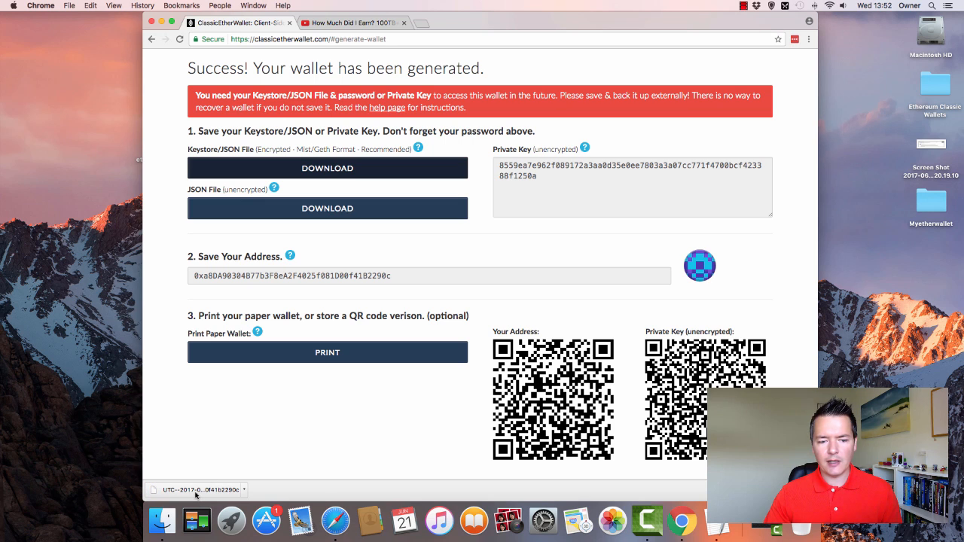
pyautogui.moveTo(199, 490)
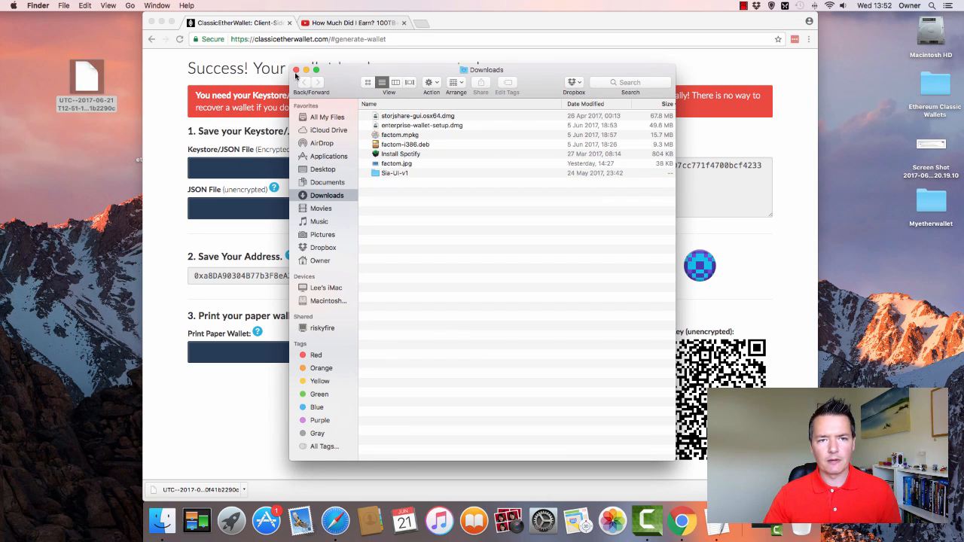
pyautogui.click(296, 69)
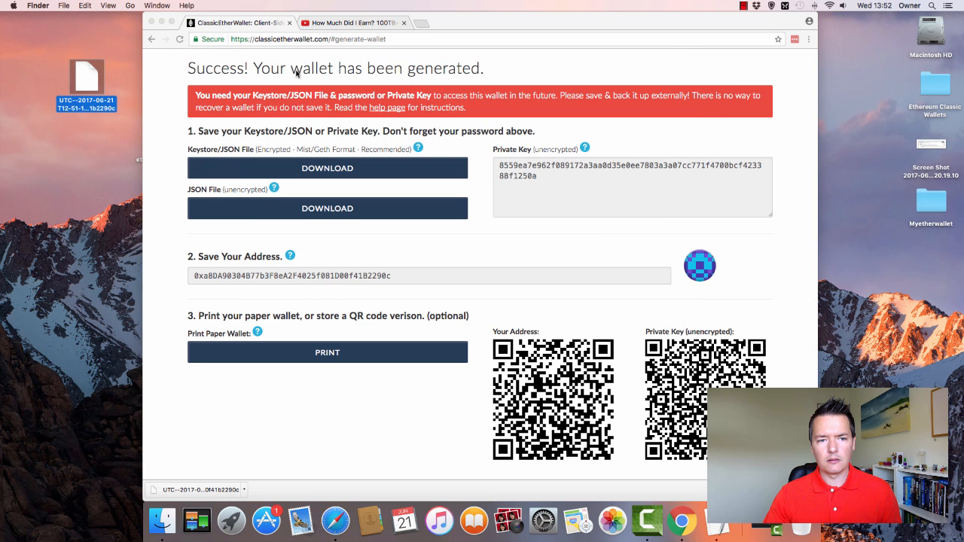
pyautogui.moveTo(275, 157)
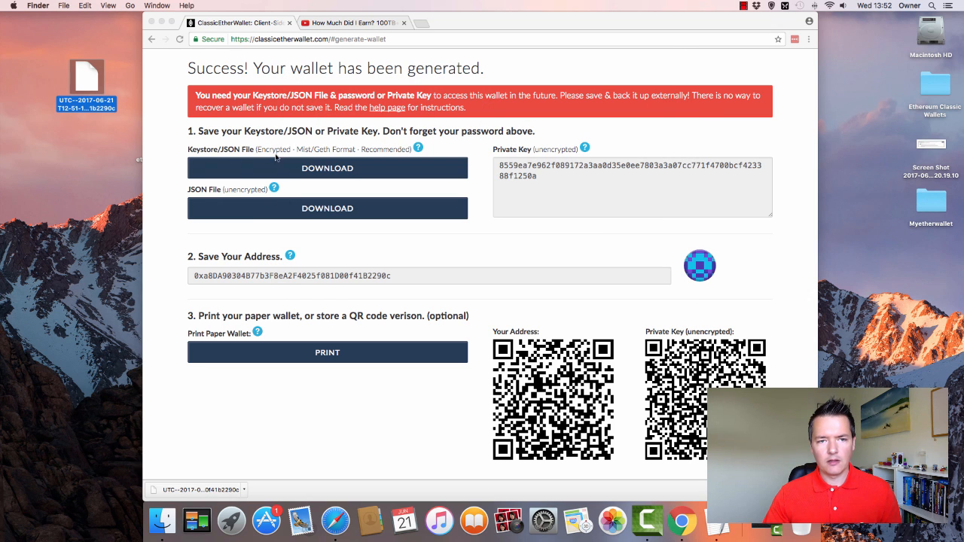
pyautogui.moveTo(312, 169)
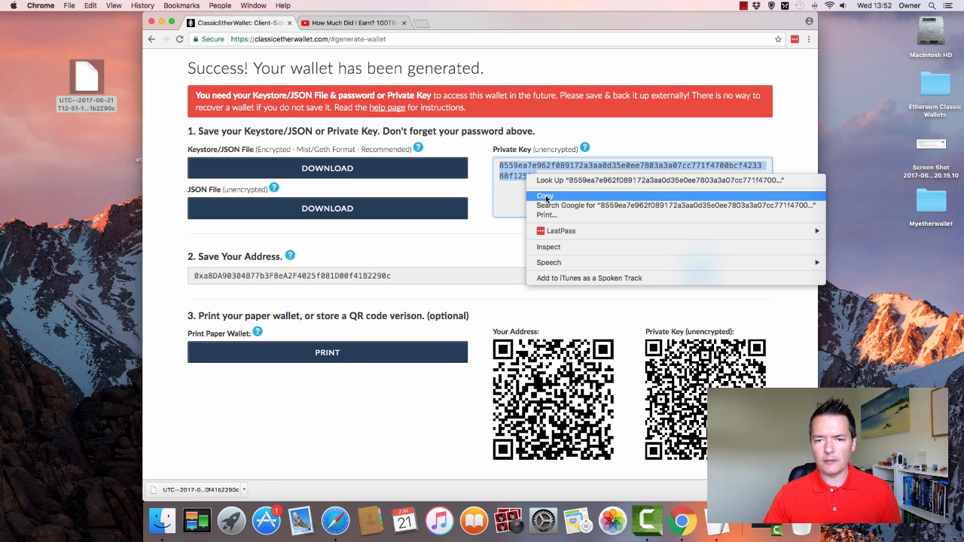
pyautogui.click(544, 195)
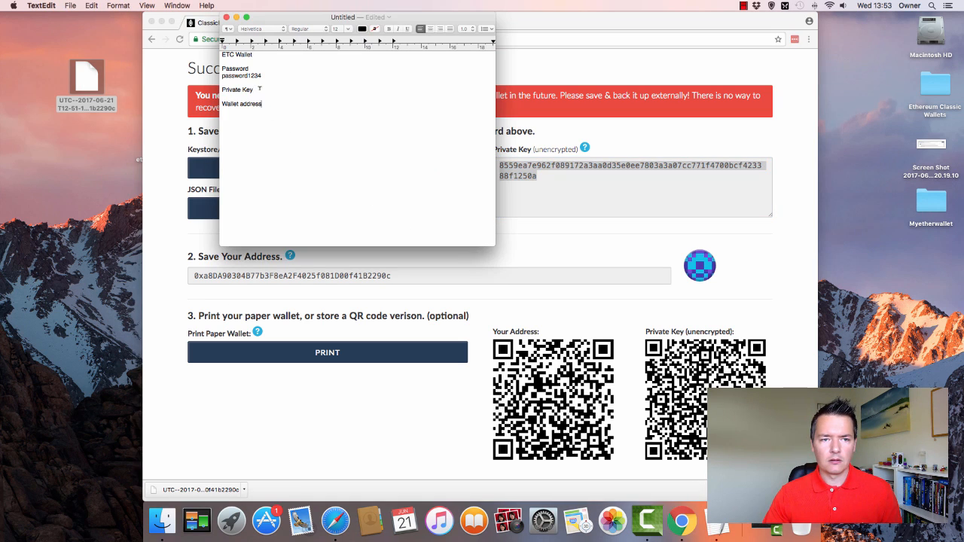
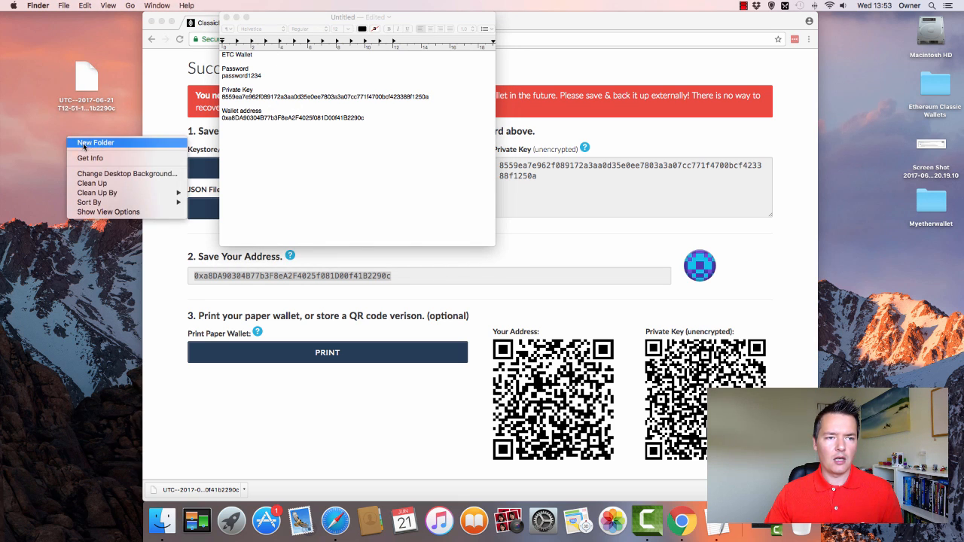
# Create a new desktop folder named ETC Demo wallet
pyautogui.click(96, 142)
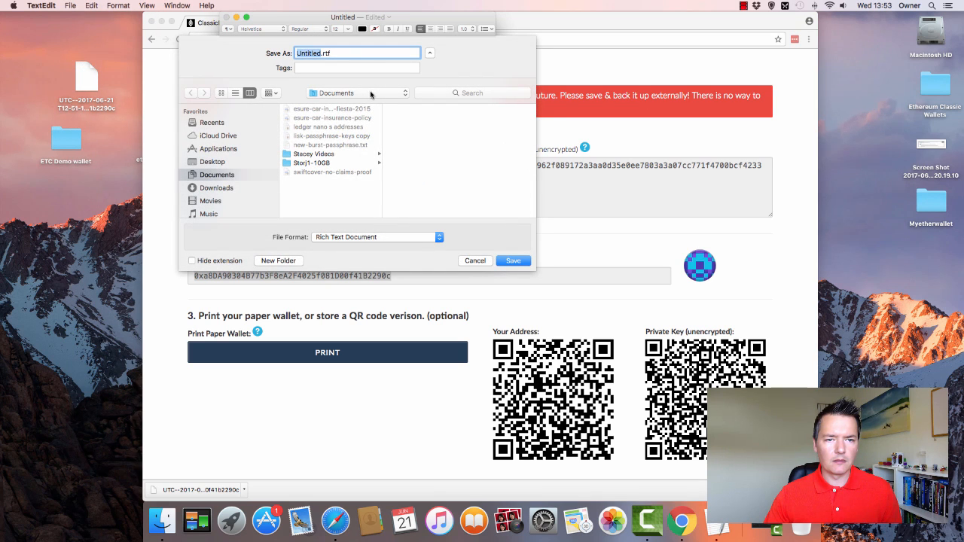
# Save the note as etc-wallet-details.rtf in Desktop > ETC Demo wallet
pyautogui.click(211, 162)
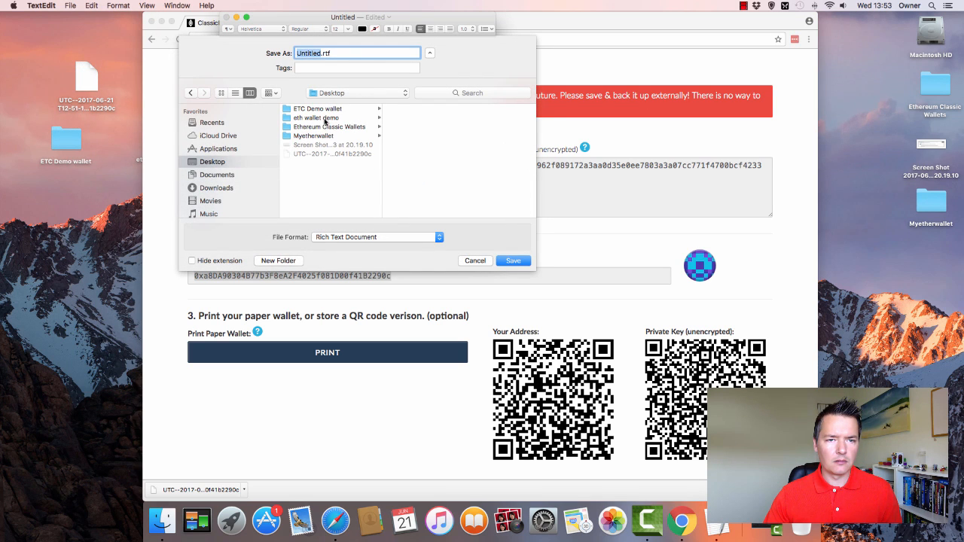
pyautogui.click(316, 109)
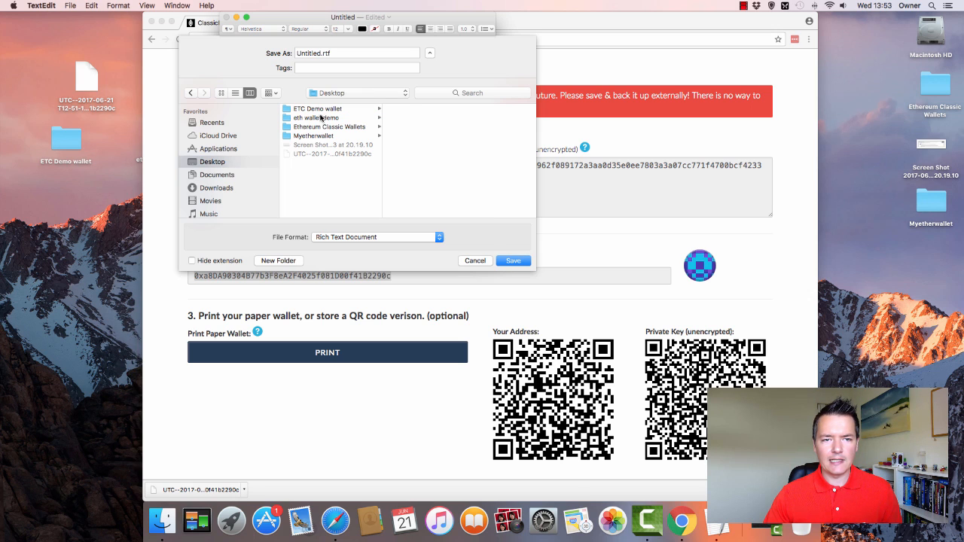
pyautogui.click(317, 108)
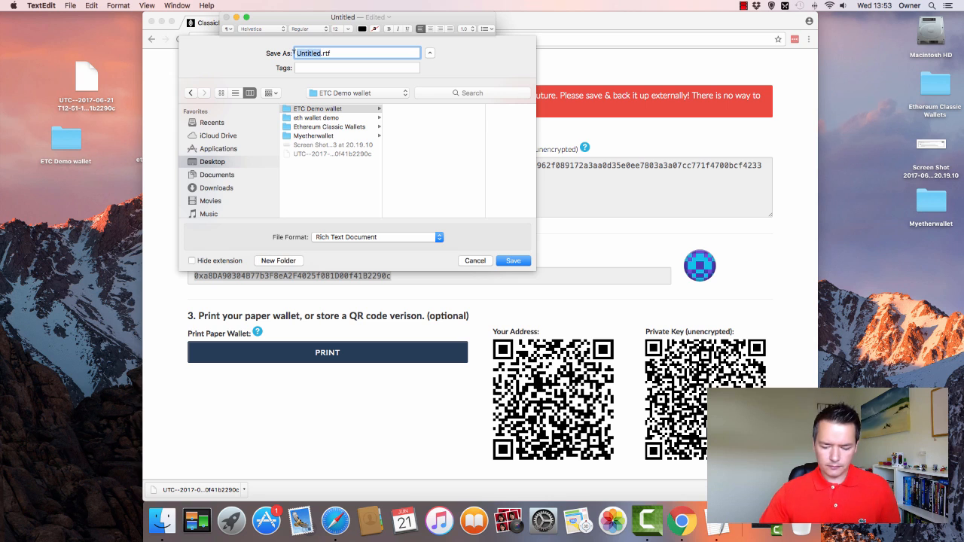
pyautogui.write('etc-wallet-details')
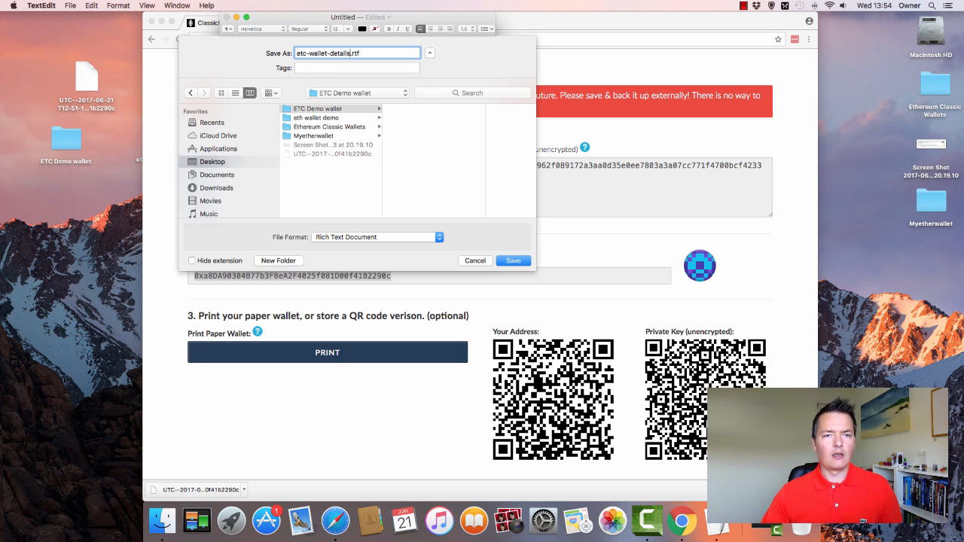
pyautogui.moveTo(470, 223)
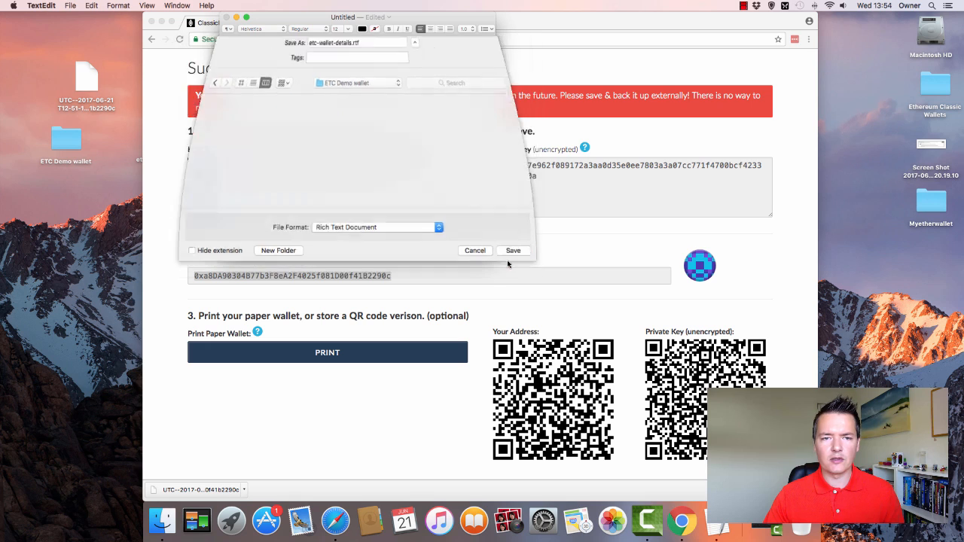
pyautogui.click(512, 250)
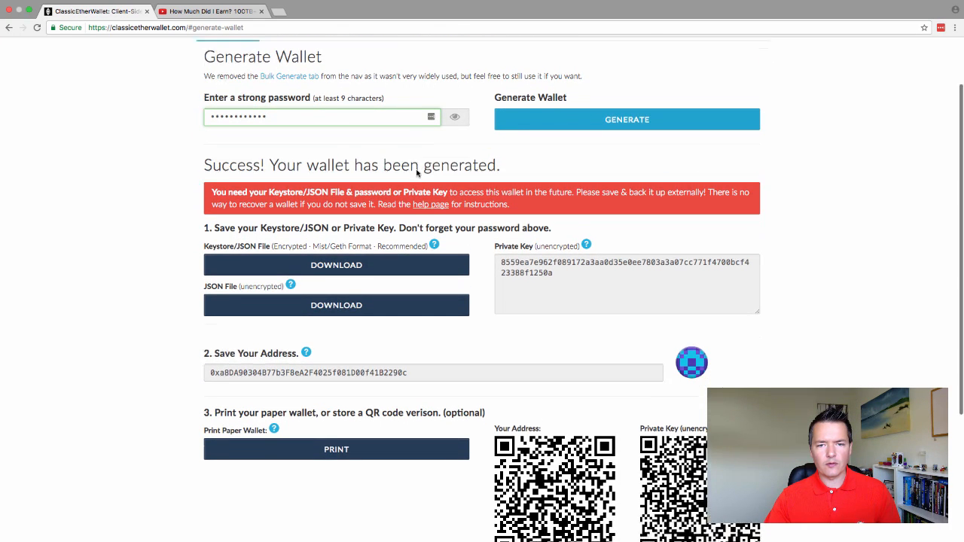
pyautogui.scroll(-3)
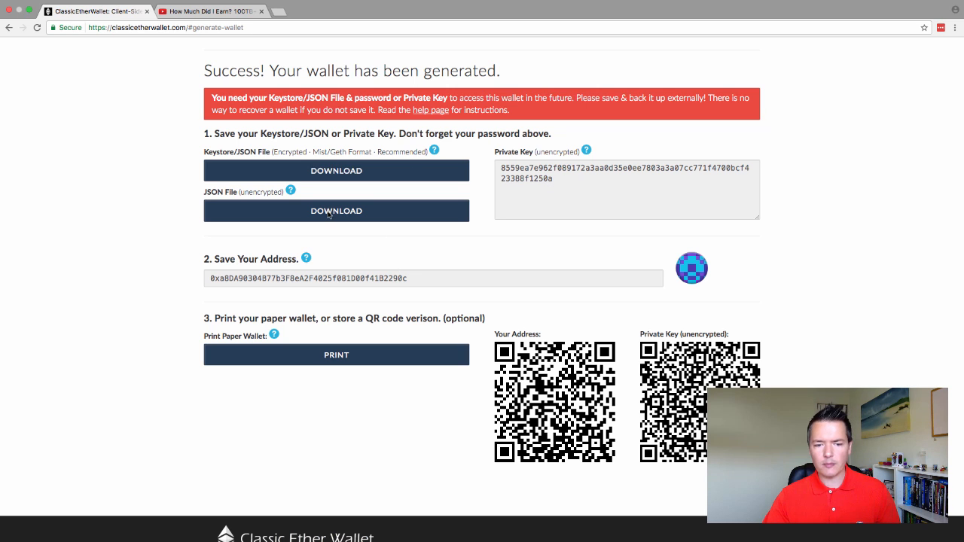
pyautogui.scroll(-3)
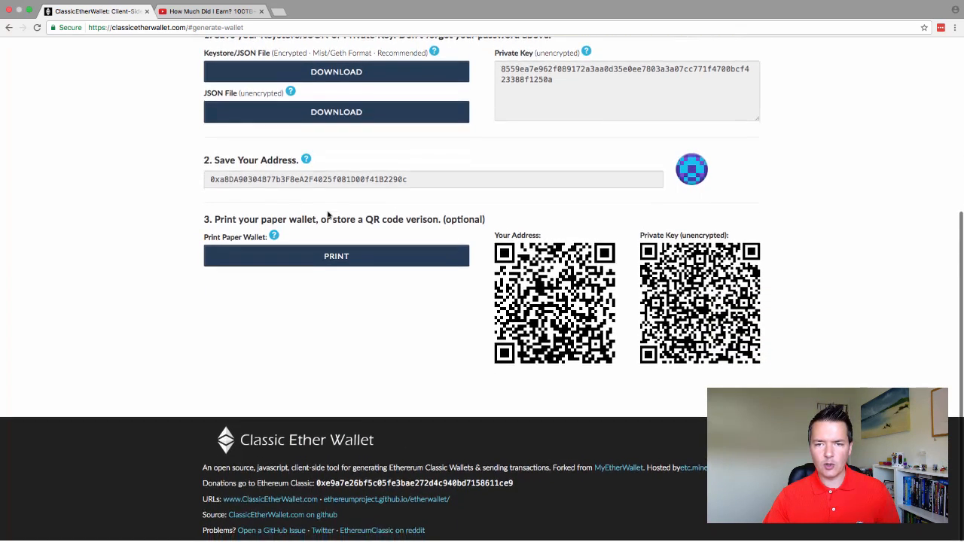
pyautogui.scroll(3)
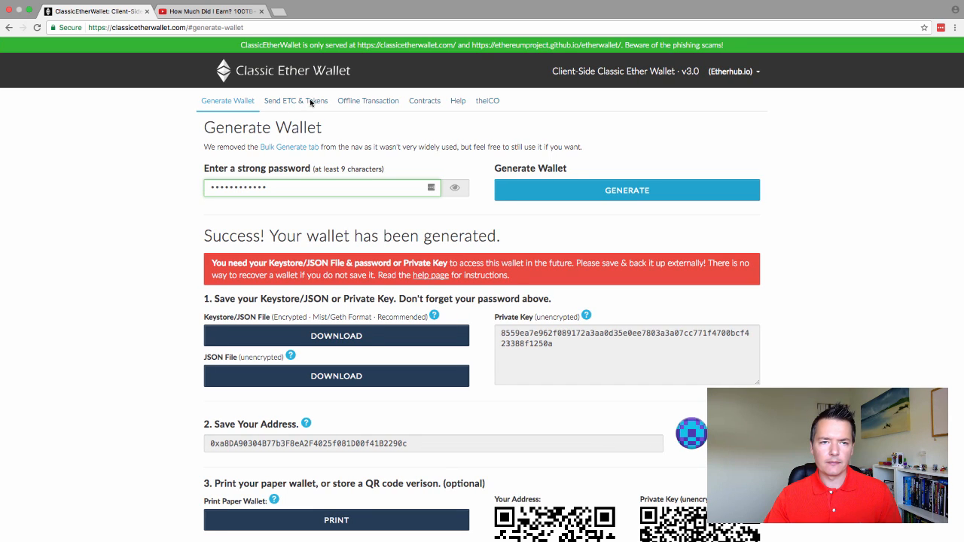
# Choose JSON or Keystore File access on Send ETC & Tokens and bring up the file picker
pyautogui.click(295, 99)
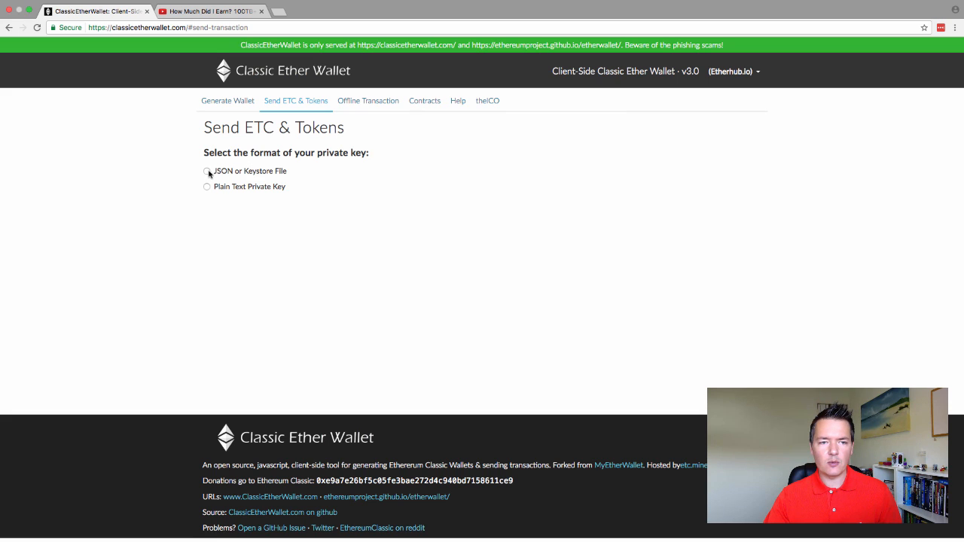
pyautogui.click(206, 172)
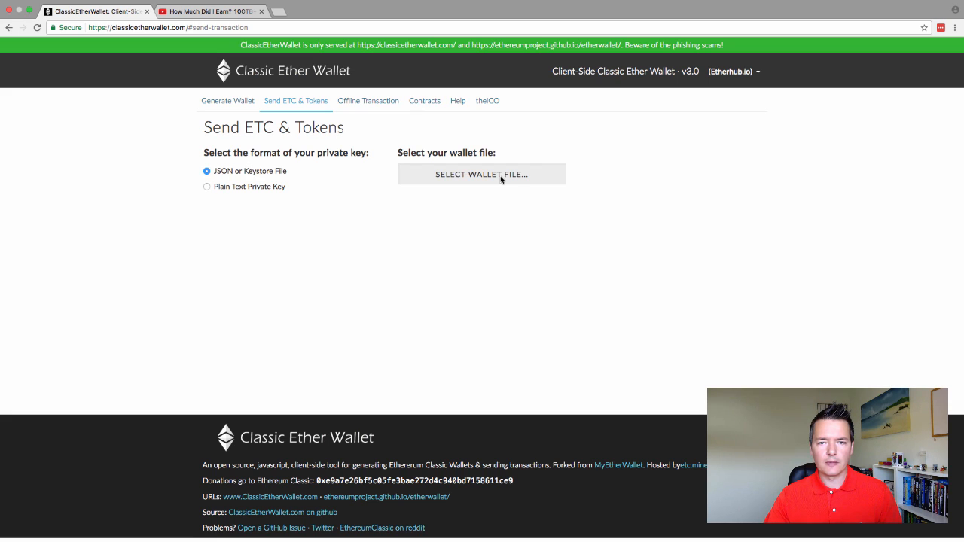
pyautogui.click(482, 175)
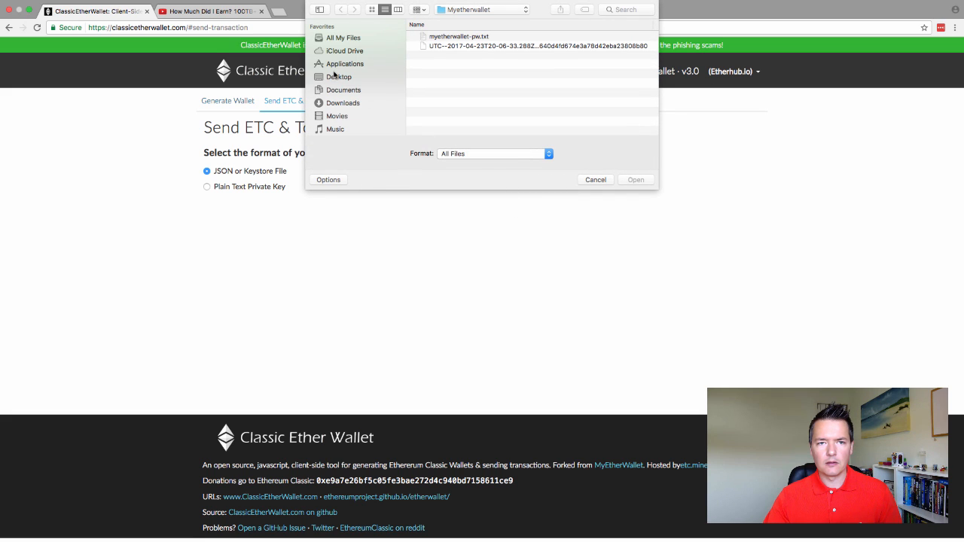
# Select the UTC keystore file inside Desktop > ETC Demo wallet
pyautogui.click(339, 75)
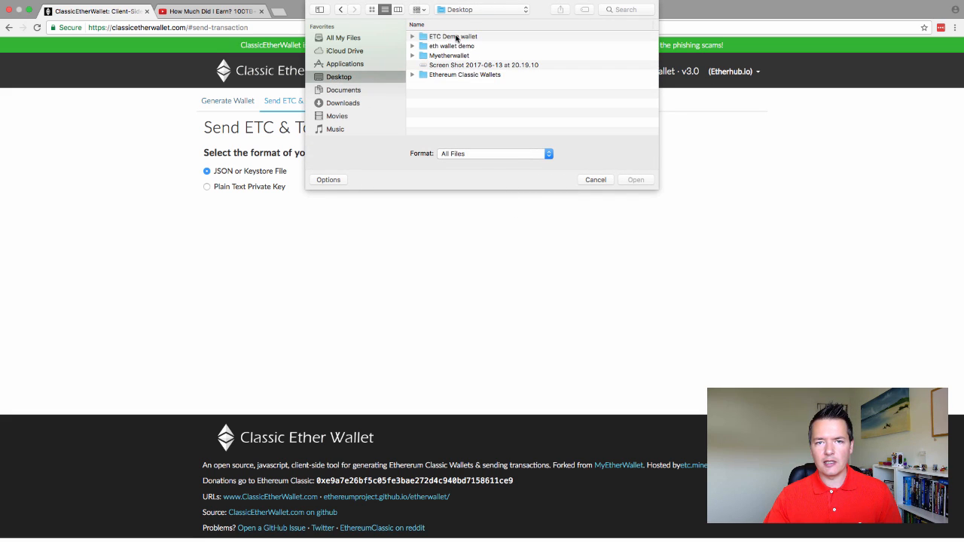
pyautogui.click(452, 36)
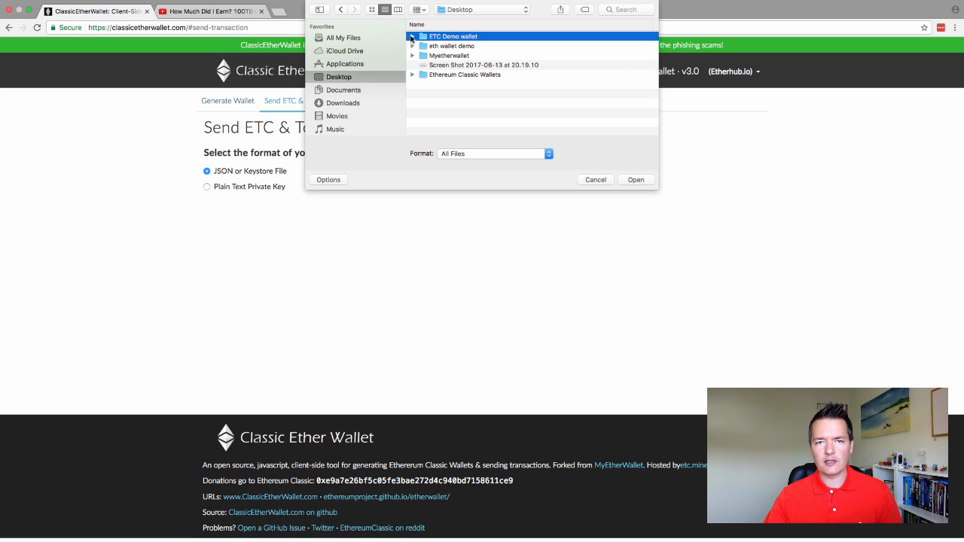
pyautogui.click(413, 36)
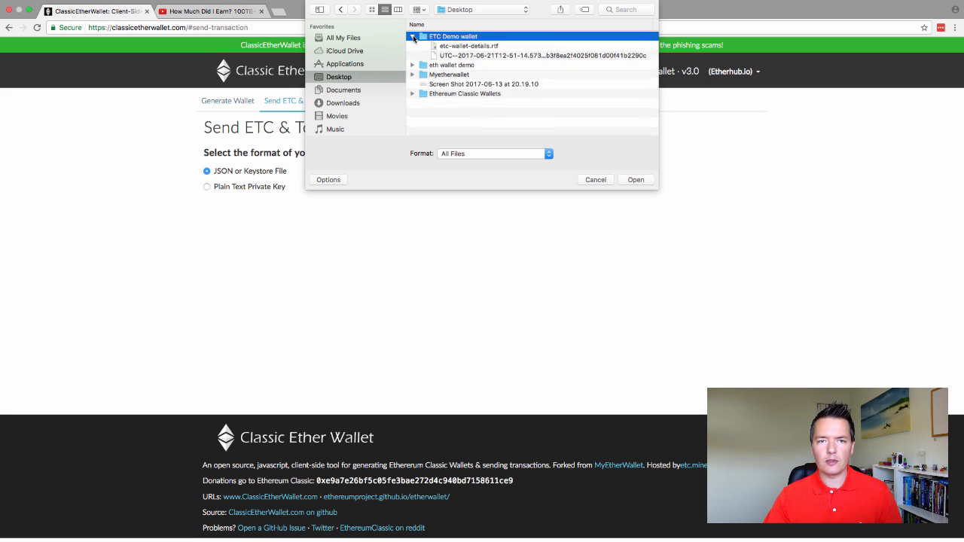
pyautogui.click(539, 54)
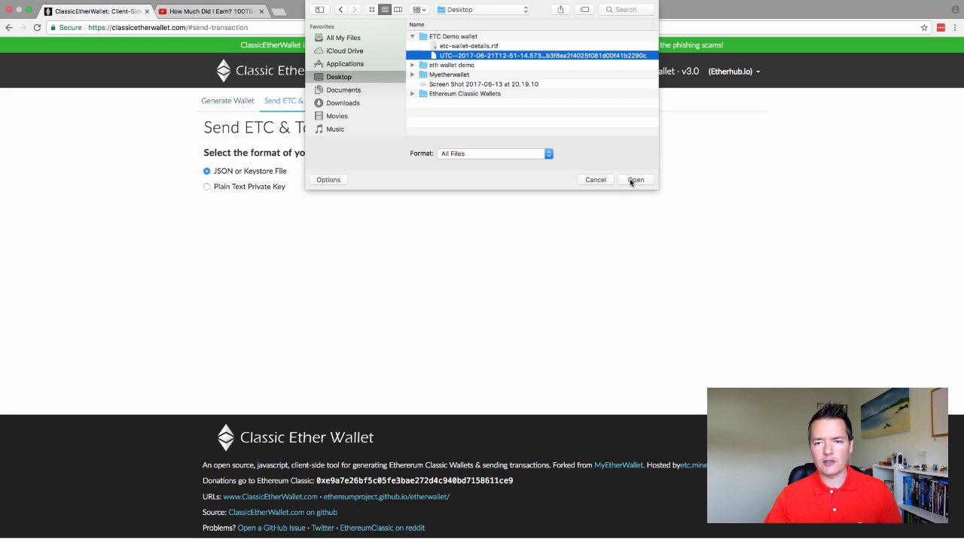
# Unlock the wallet from the keystore file using the password copied from the notes
pyautogui.click(636, 179)
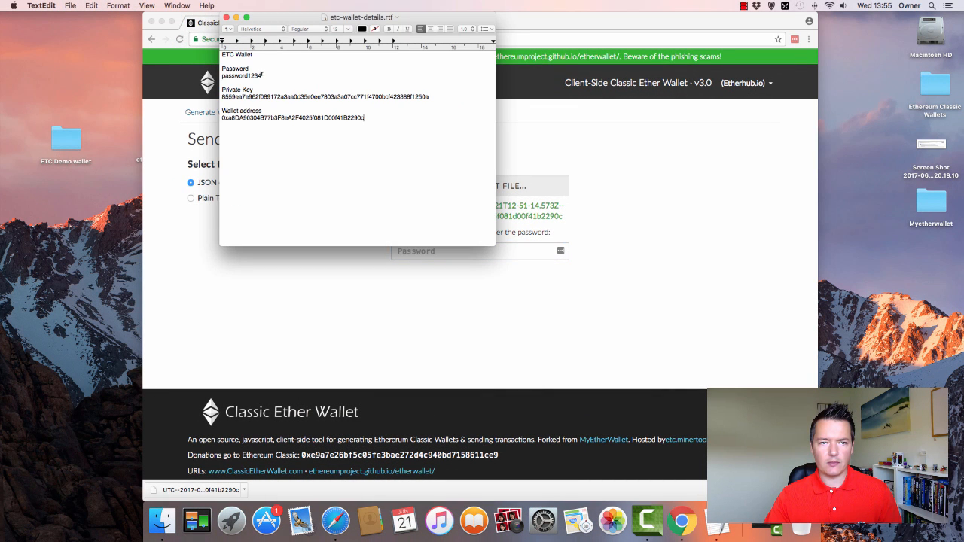
pyautogui.rightClick(242, 75)
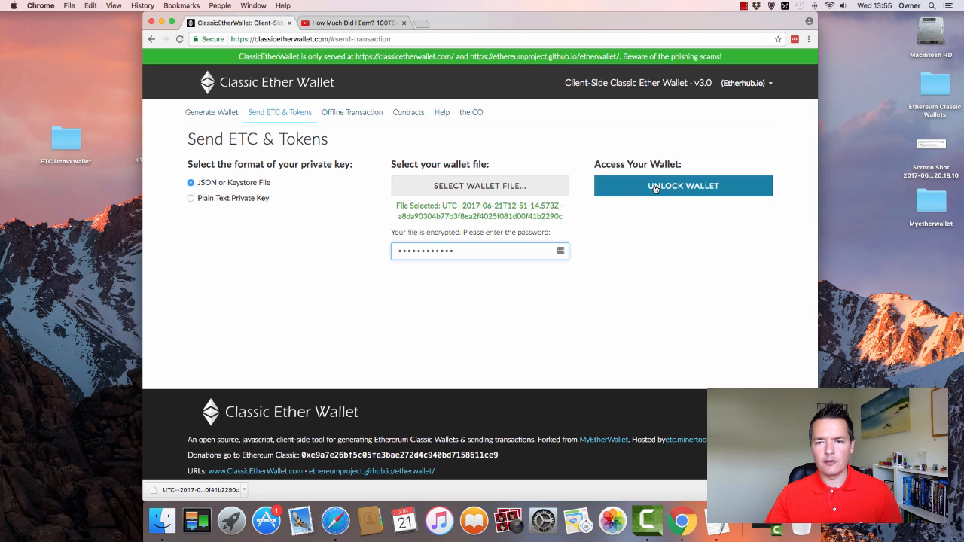
pyautogui.click(683, 187)
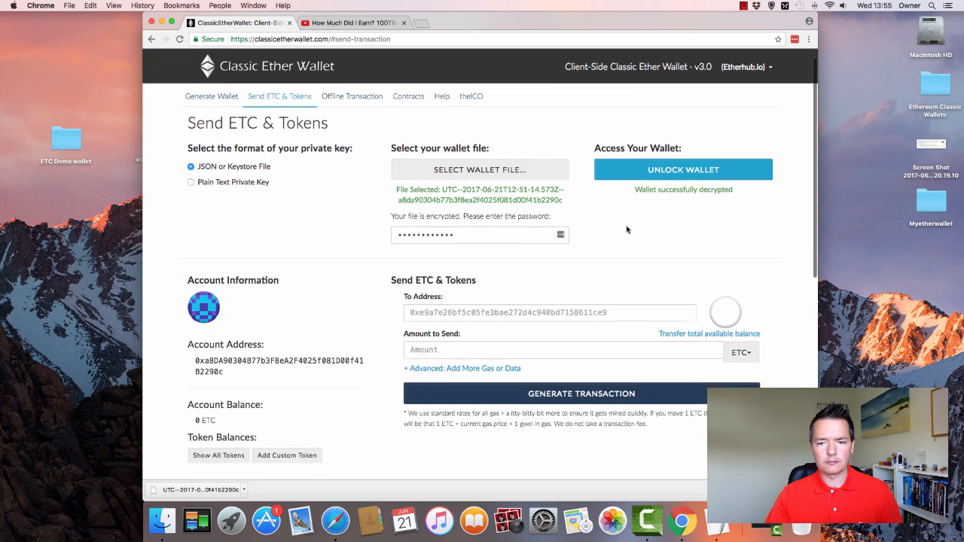
pyautogui.scroll(-3)
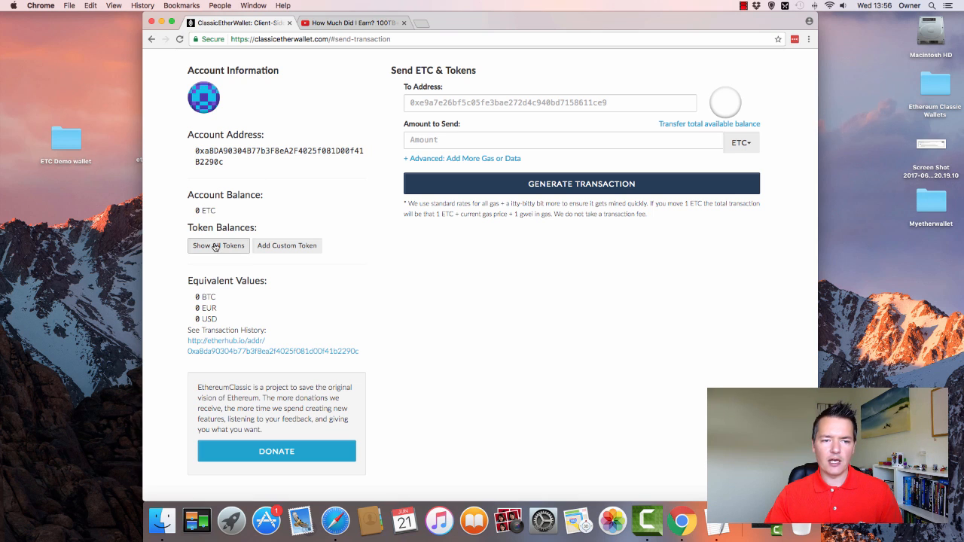
pyautogui.moveTo(412, 298)
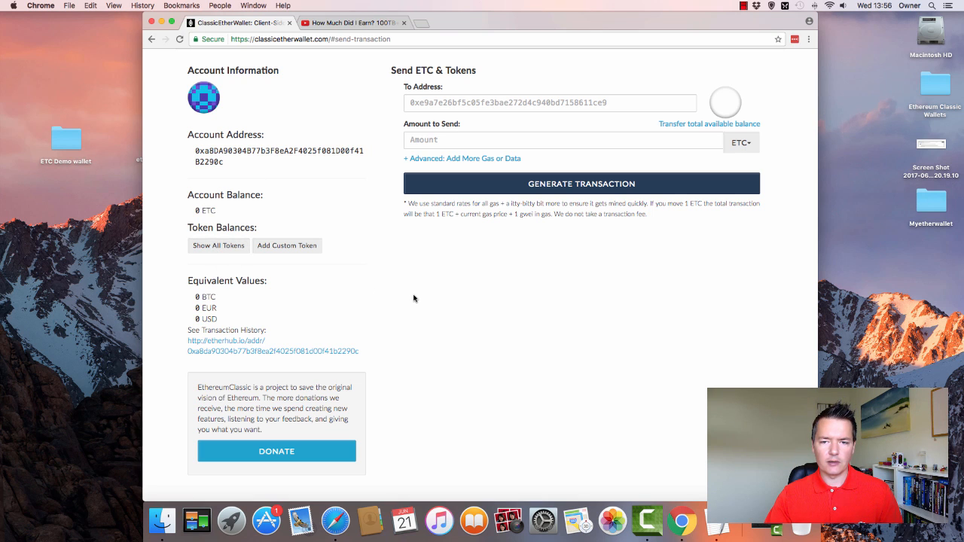
pyautogui.scroll(-3)
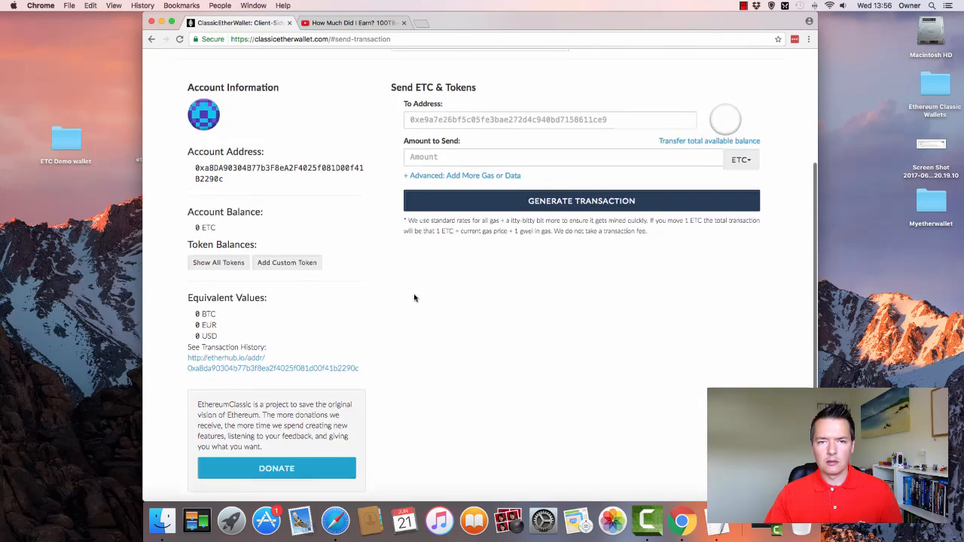
pyautogui.scroll(3)
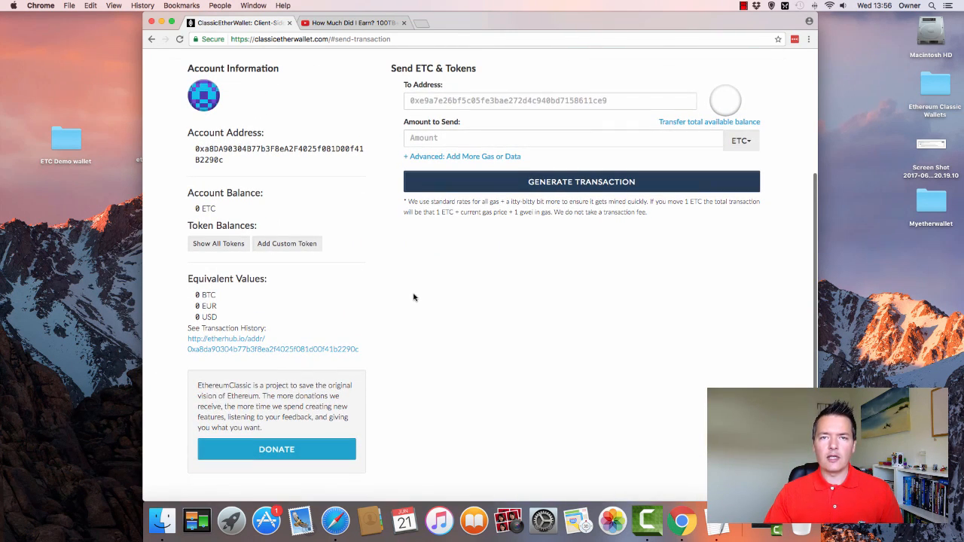
pyautogui.moveTo(439, 292)
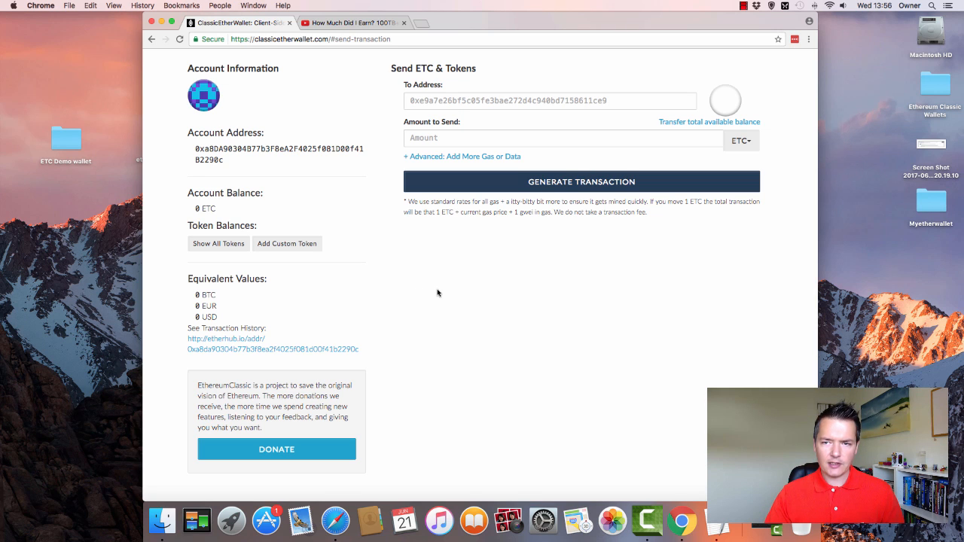
pyautogui.moveTo(461, 253)
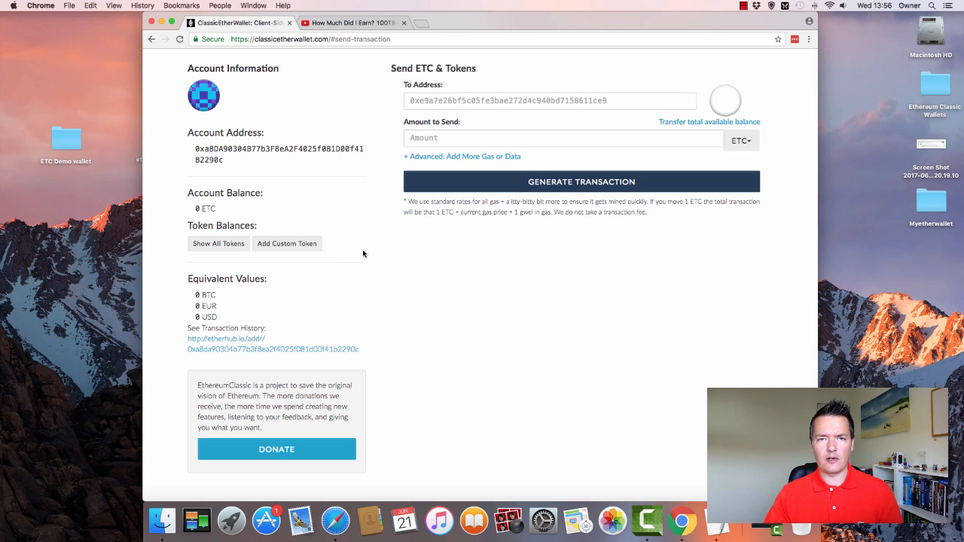
pyautogui.moveTo(374, 249)
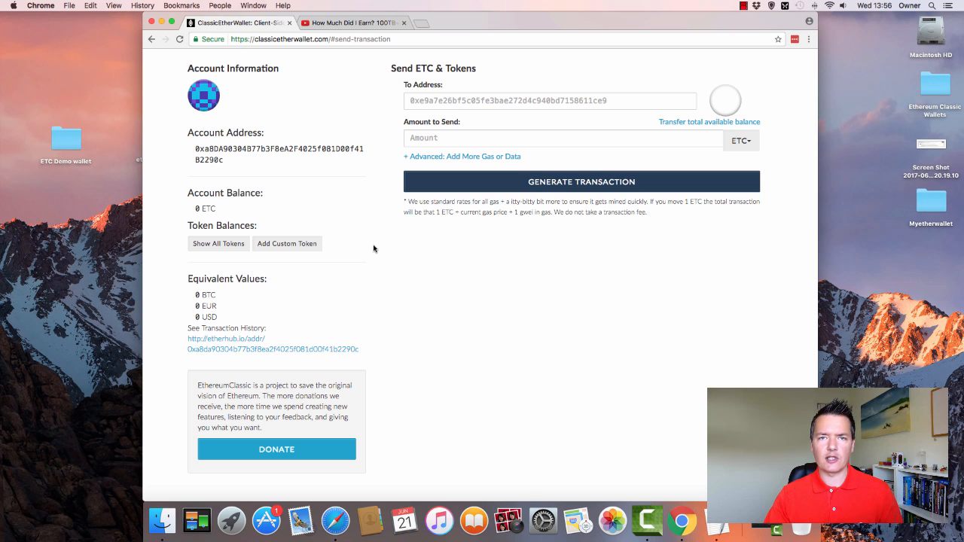
# Unlock the keystore wallet and reveal its Account Information with the 200.009118 ETC balance
pyautogui.click(683, 185)
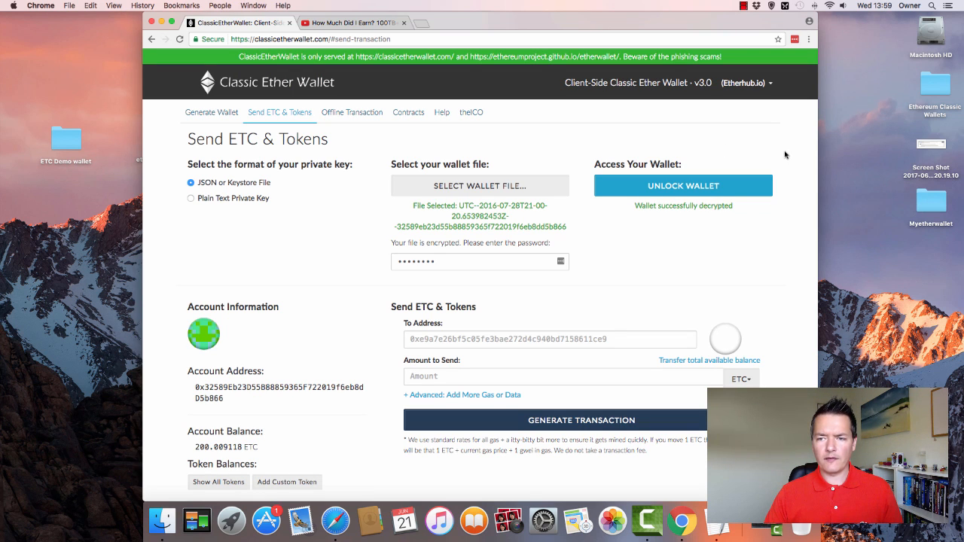
pyautogui.scroll(-3)
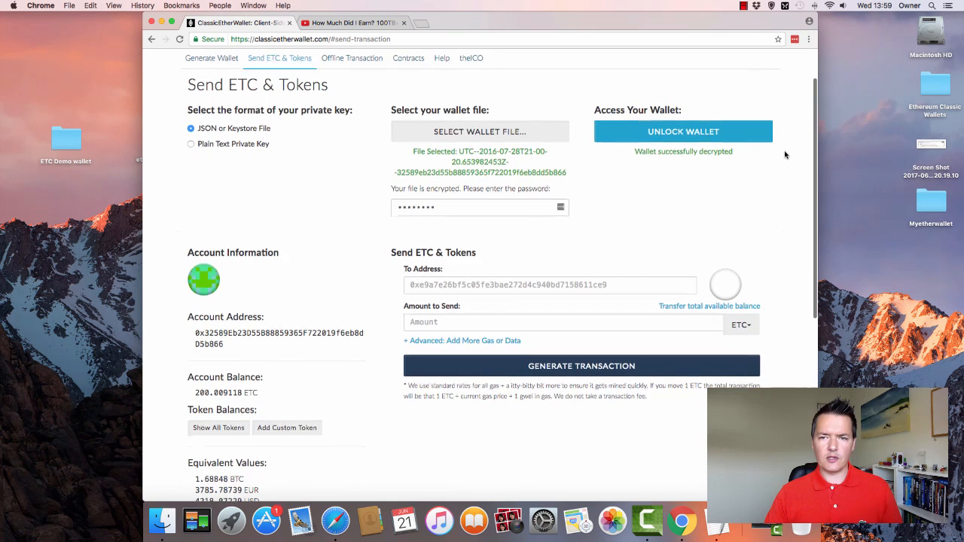
pyautogui.scroll(-3)
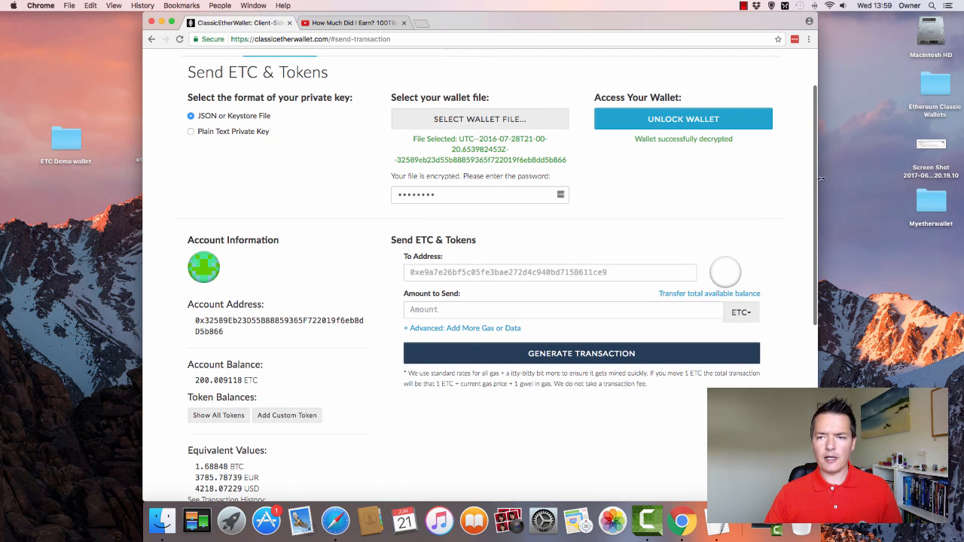
pyautogui.scroll(-3)
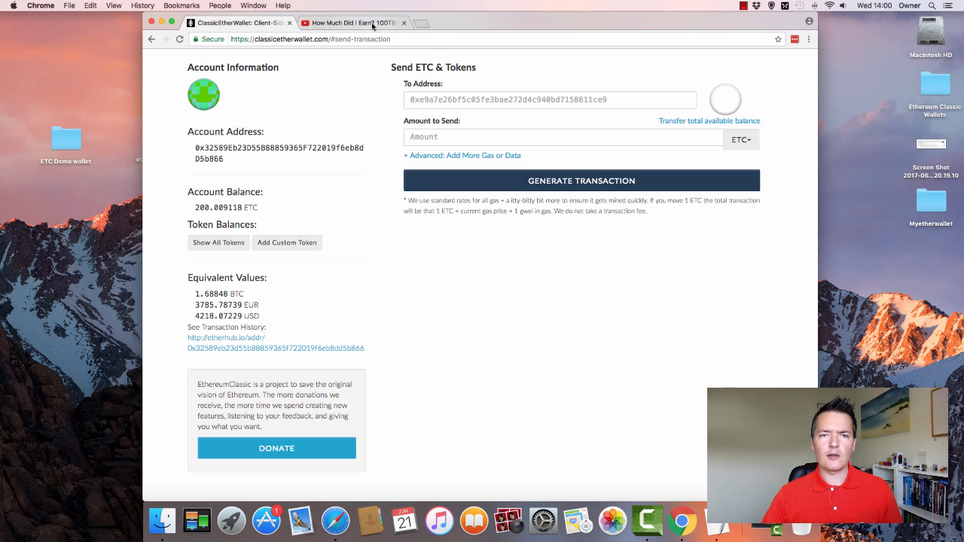
# Copy the Ethereum Classic tip address from the YouTube description and return to the wallet send form
pyautogui.click(353, 22)
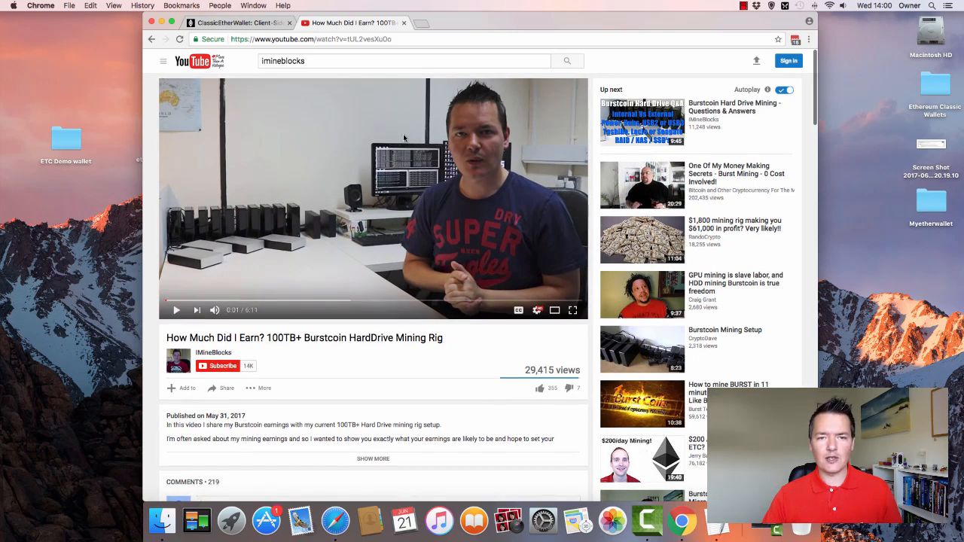
pyautogui.scroll(-3)
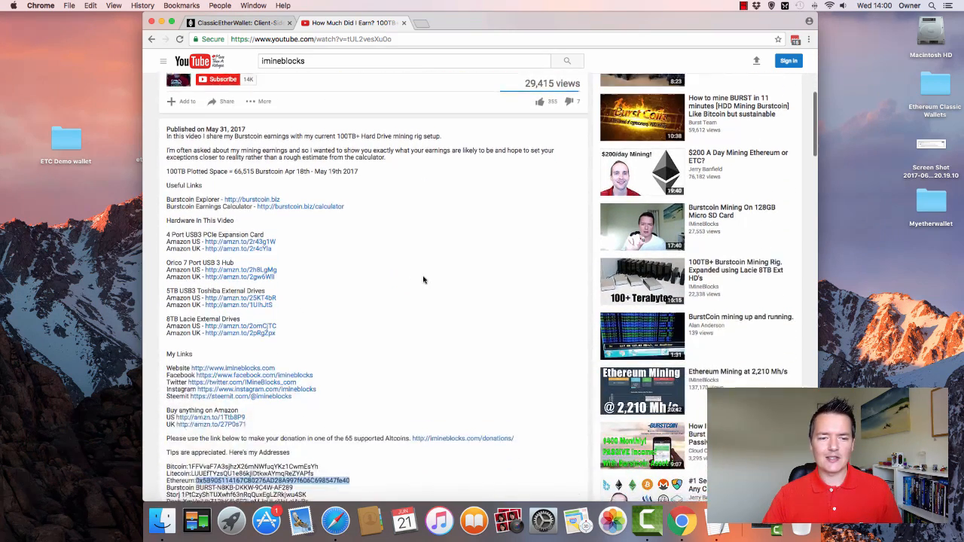
pyautogui.scroll(-3)
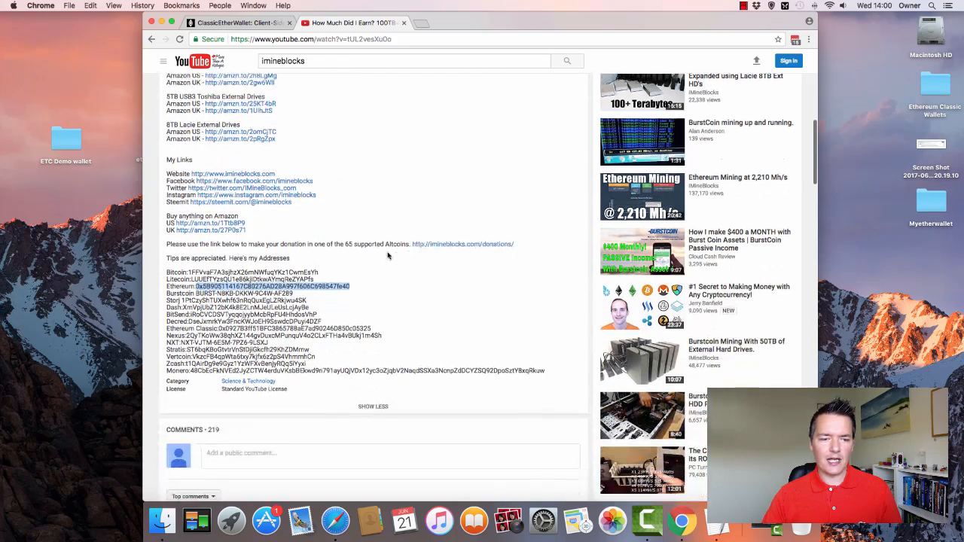
pyautogui.scroll(-3)
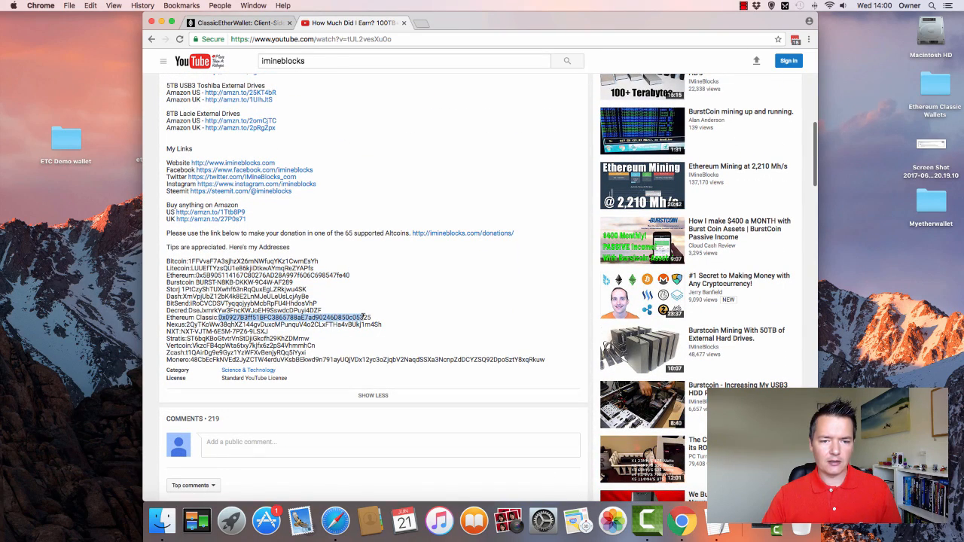
pyautogui.rightClick(301, 317)
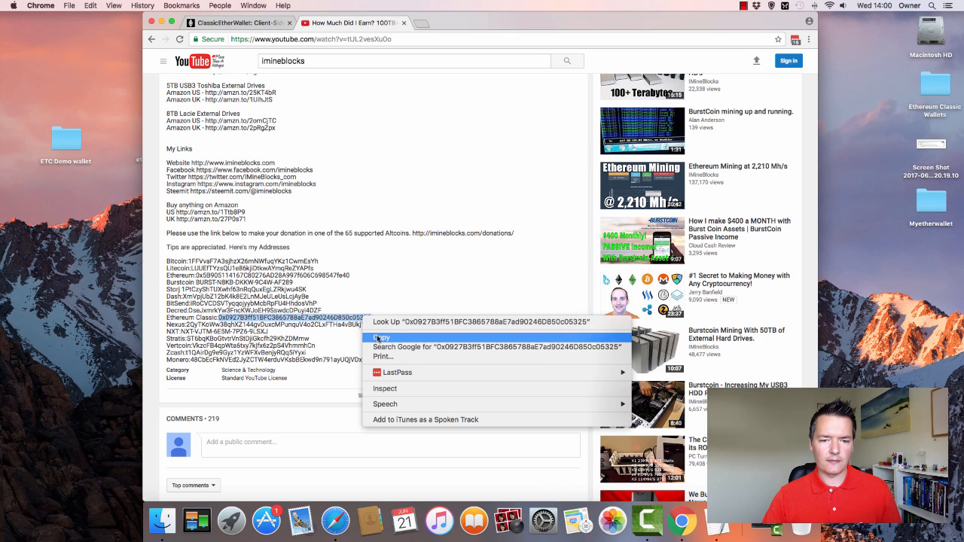
pyautogui.click(383, 338)
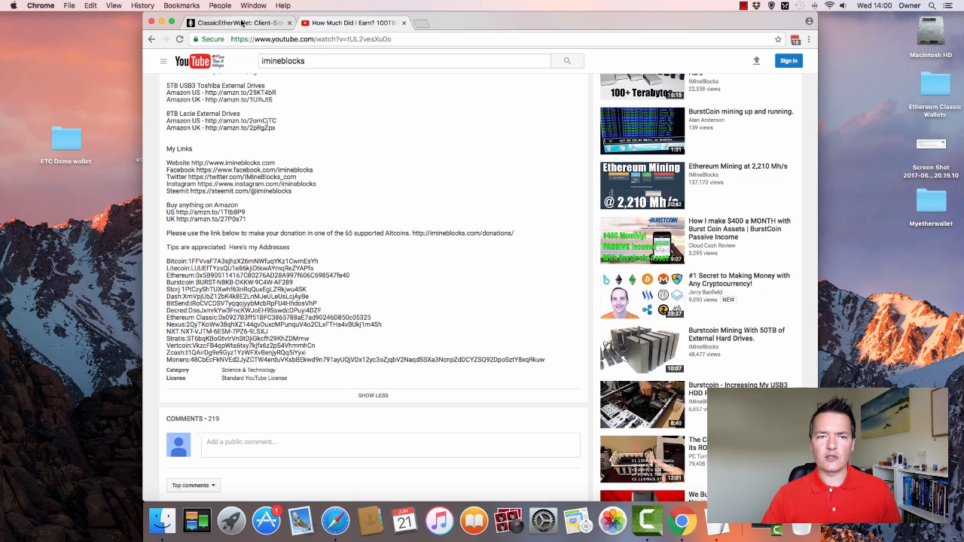
pyautogui.click(239, 22)
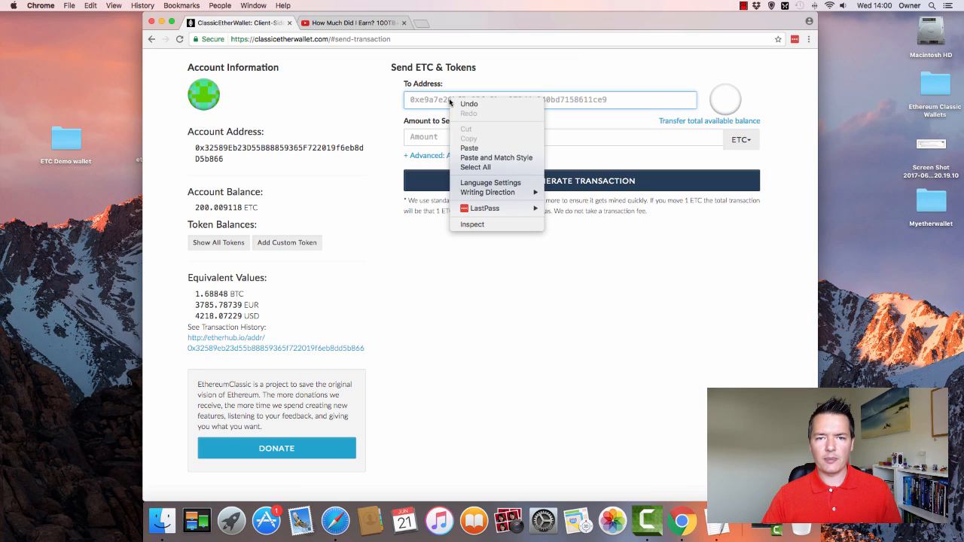
# Paste the donation address as recipient and enter 0.0001 ETC as the amount
pyautogui.click(470, 147)
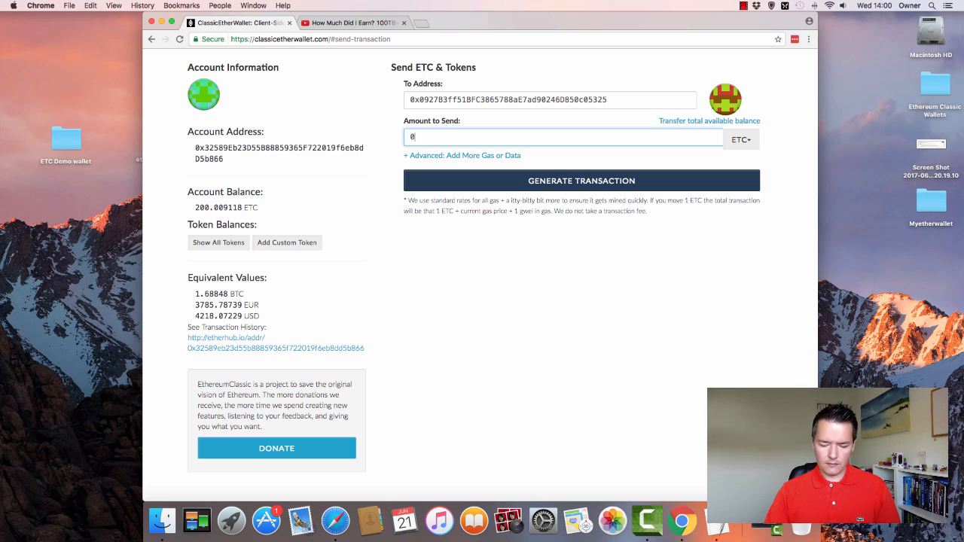
pyautogui.write('.0001')
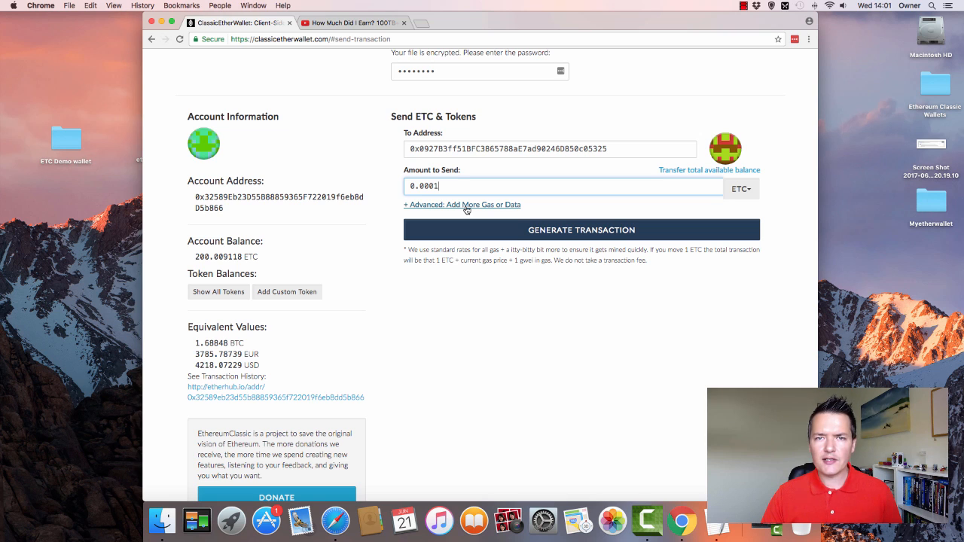
pyautogui.moveTo(539, 209)
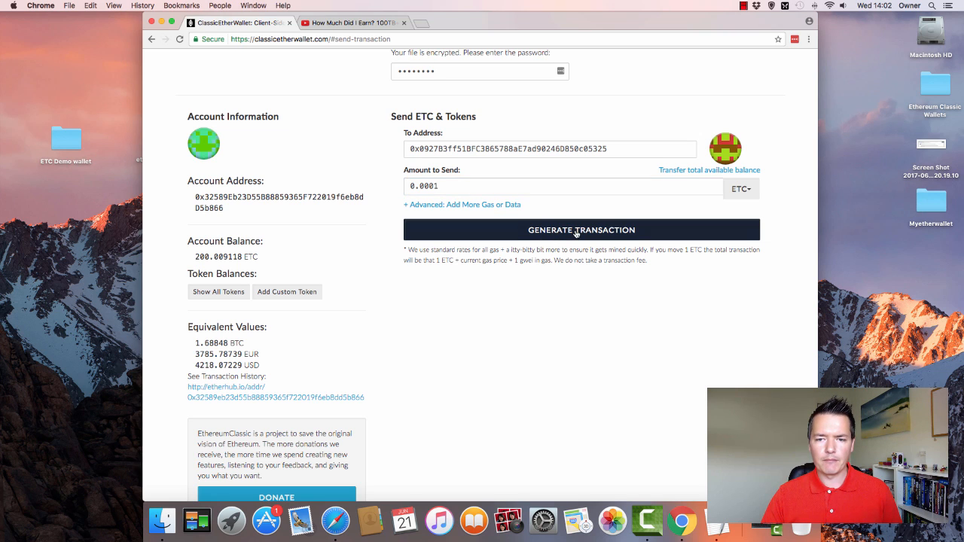
# Generate, send and confirm the 0.0001 ETC transaction, producing its transaction ID
pyautogui.click(582, 229)
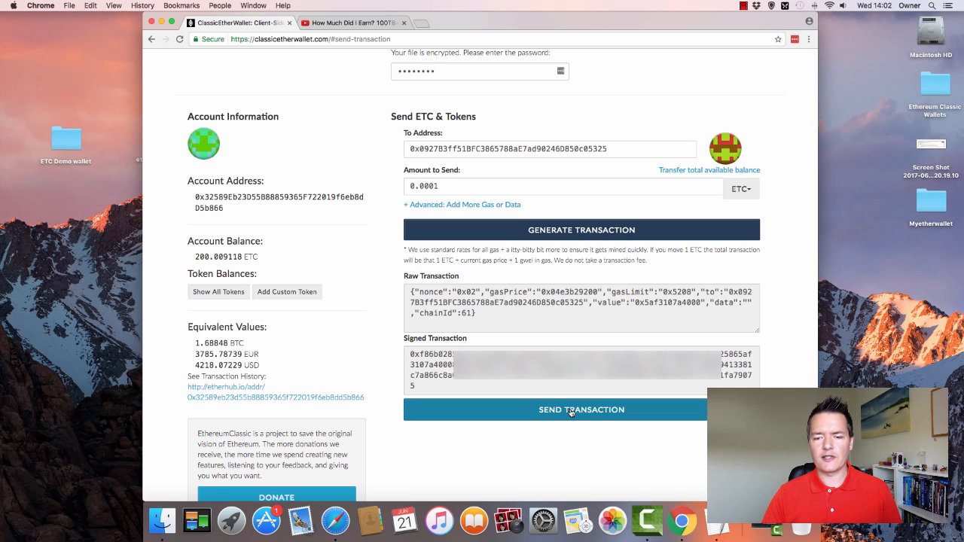
pyautogui.click(582, 410)
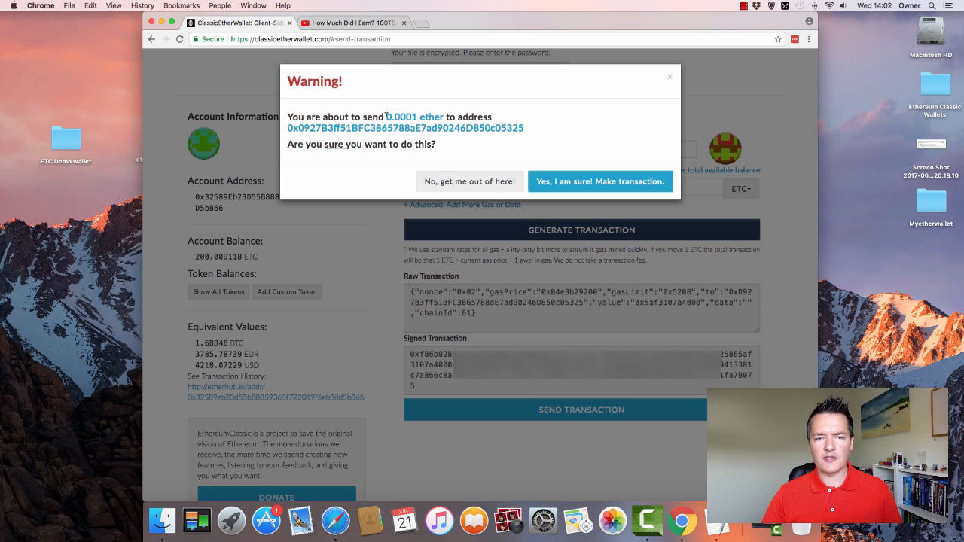
pyautogui.doubleClick(401, 118)
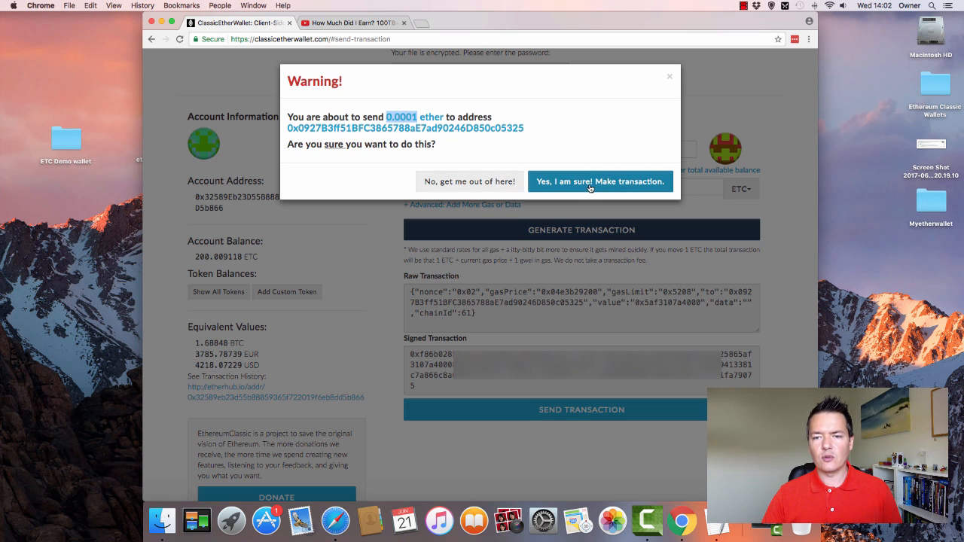
pyautogui.moveTo(590, 184)
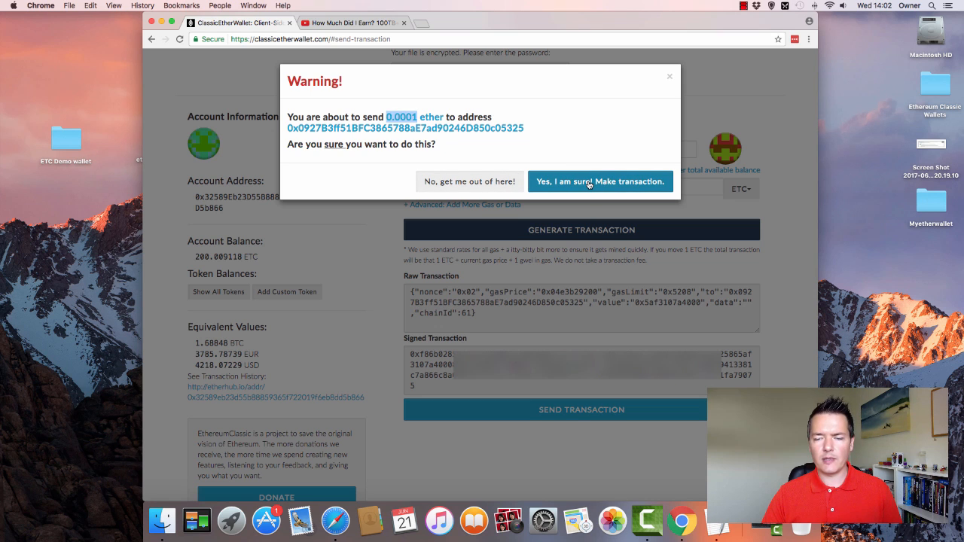
pyautogui.click(599, 181)
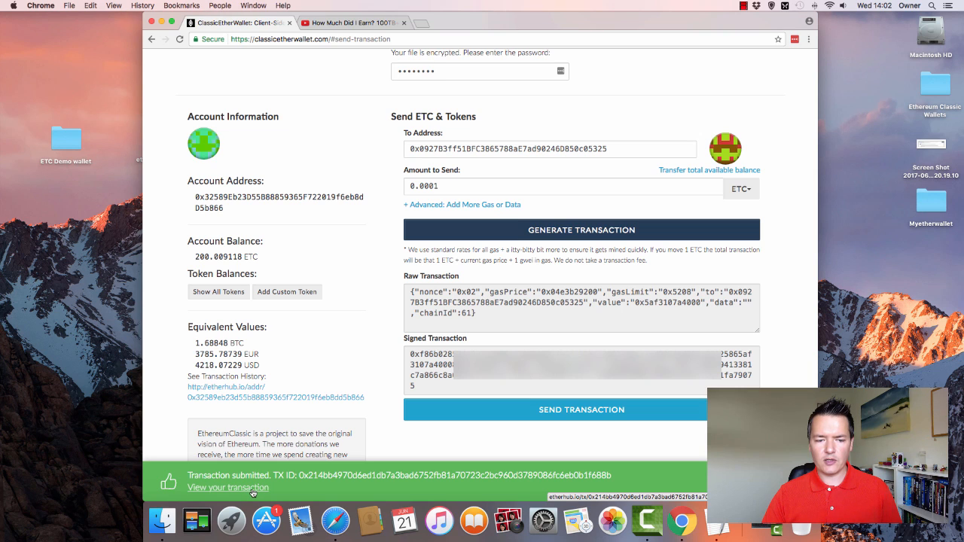
# View the transaction on Etherhub and reload its 503 Service Unavailable page
pyautogui.click(228, 488)
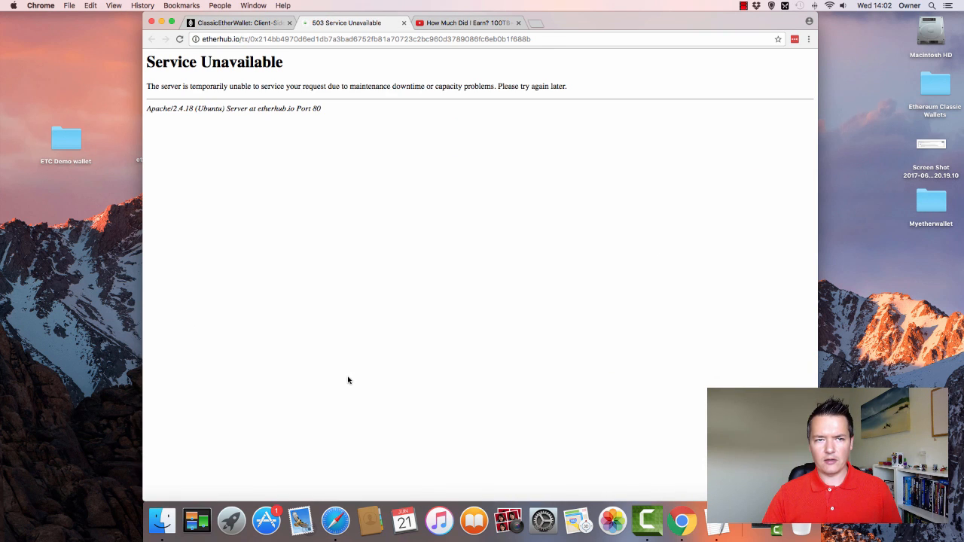
pyautogui.click(181, 39)
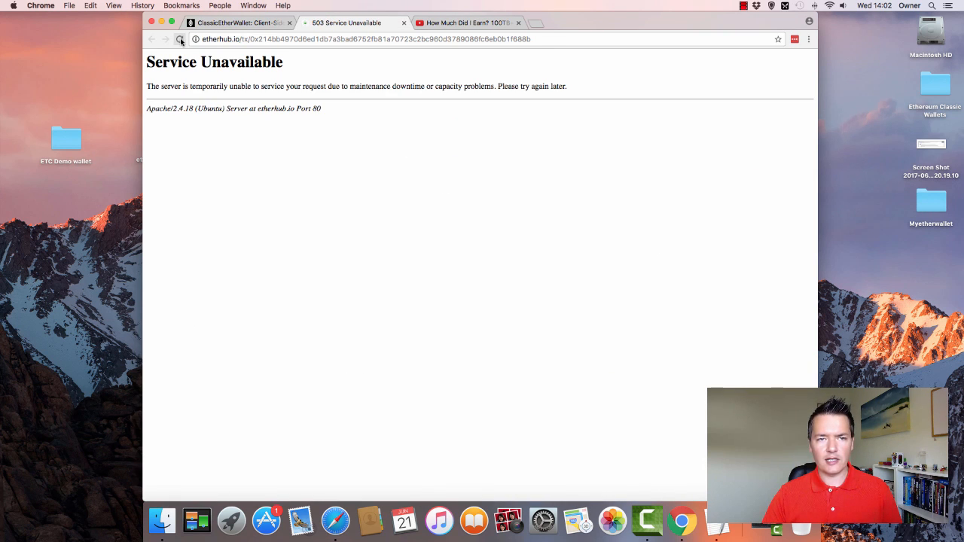
pyautogui.moveTo(181, 39)
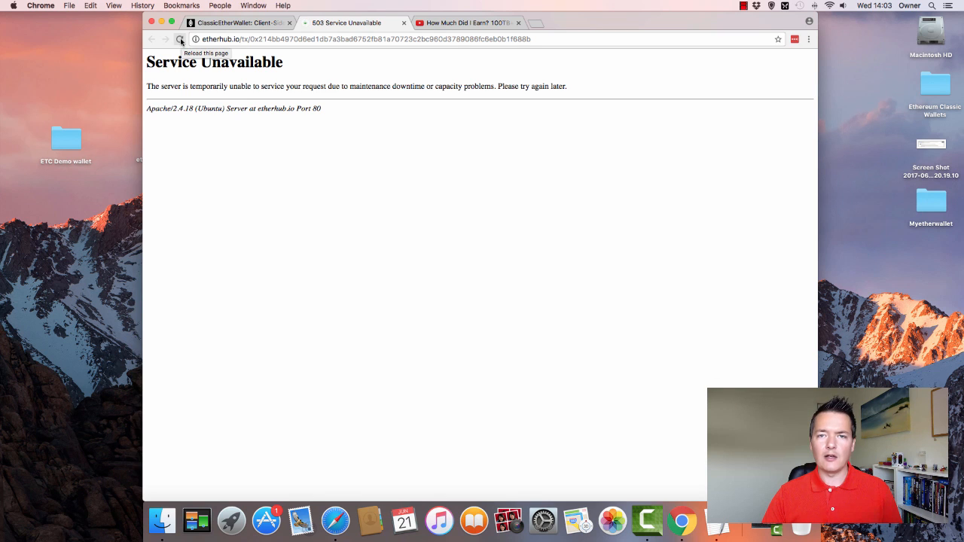